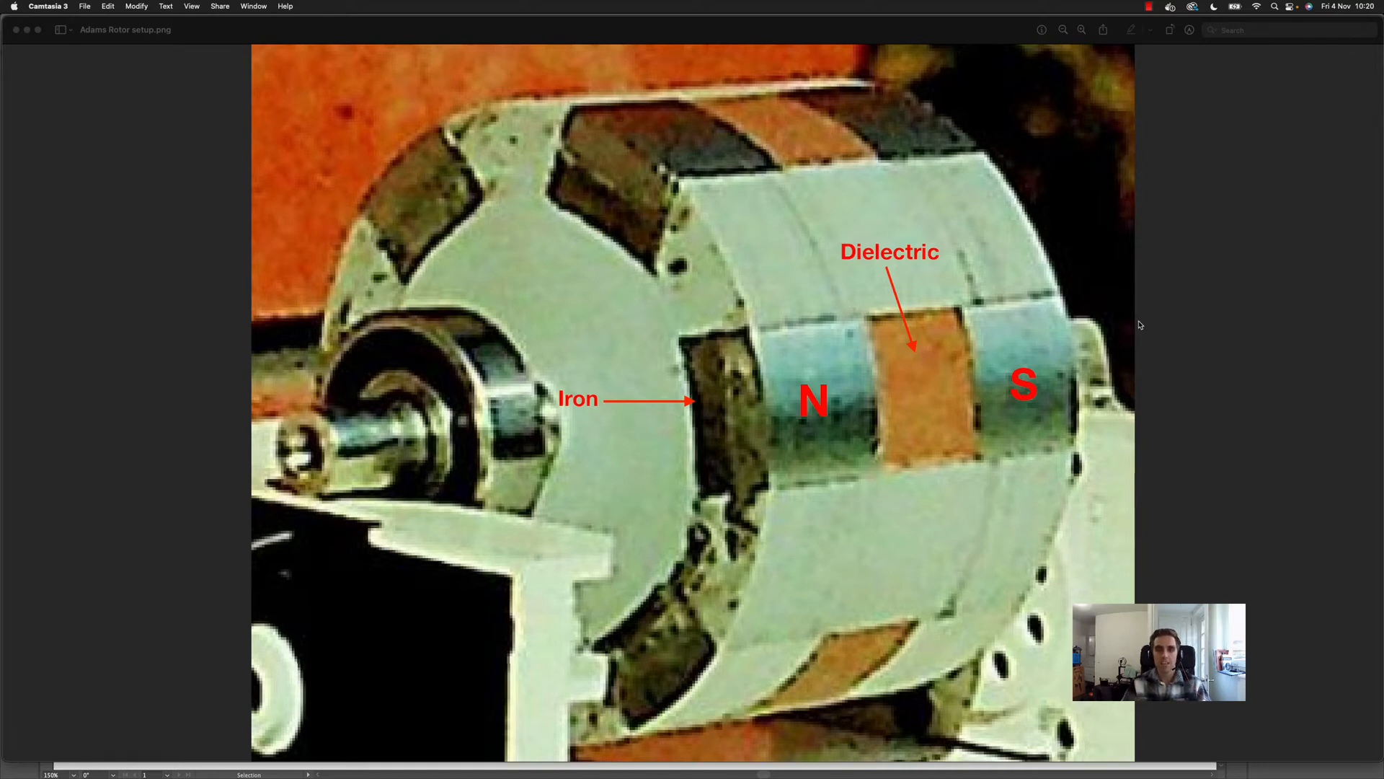
mouse_move(902, 294)
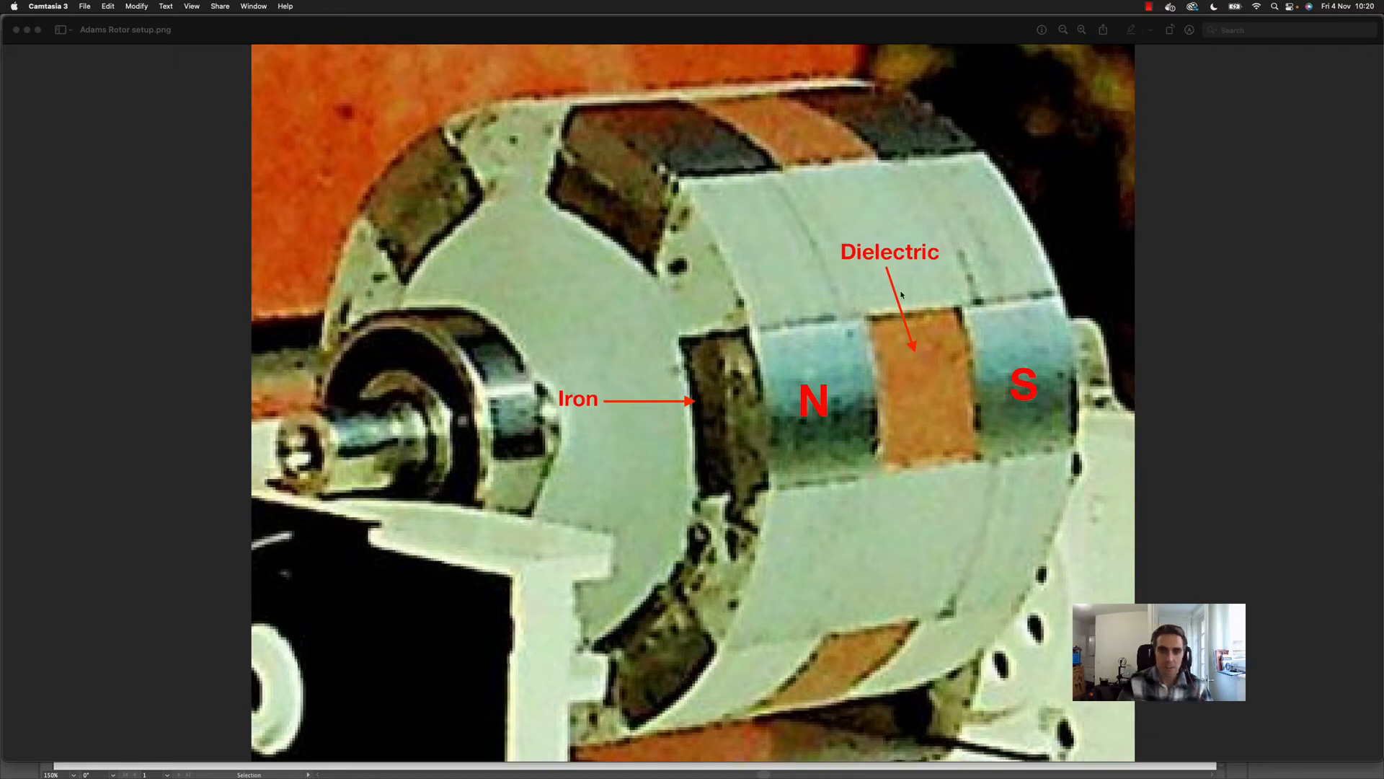
mouse_move(813, 556)
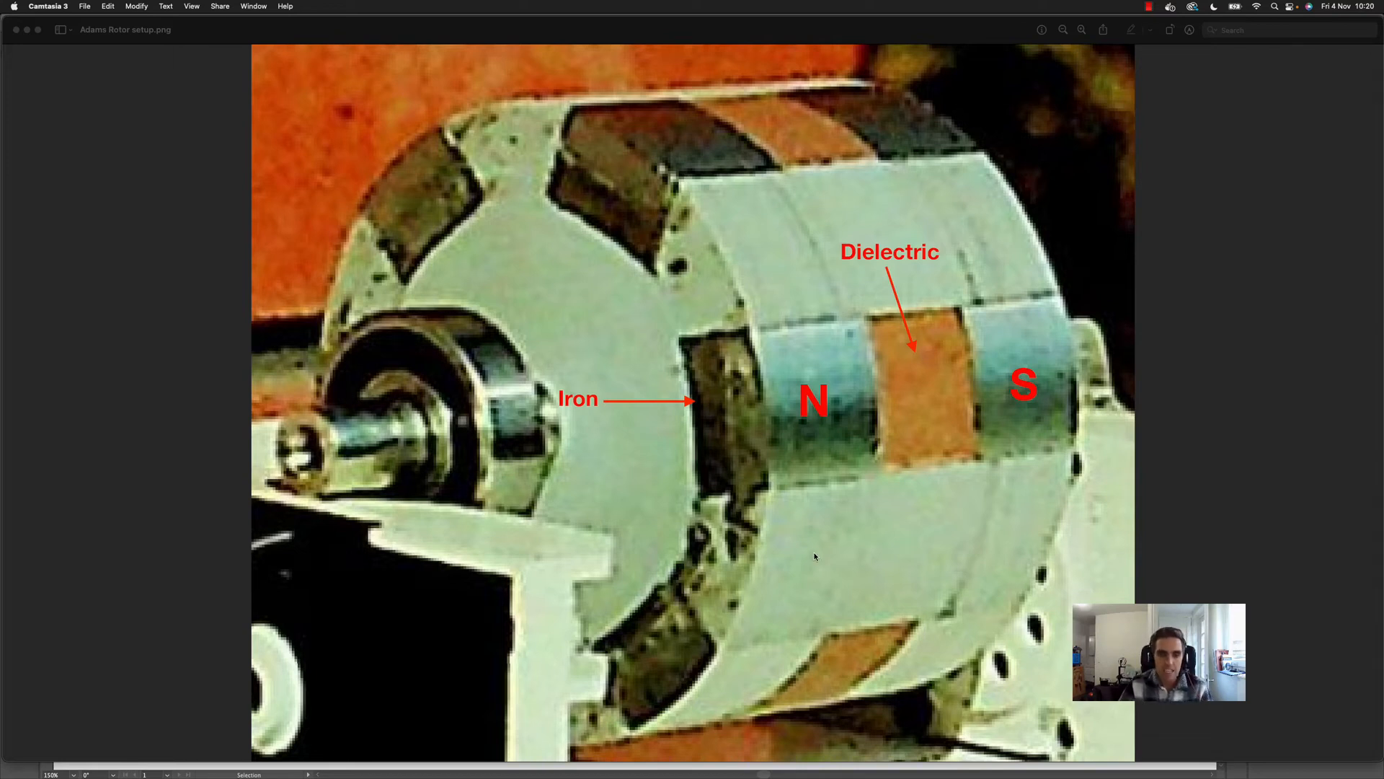
mouse_move(825, 439)
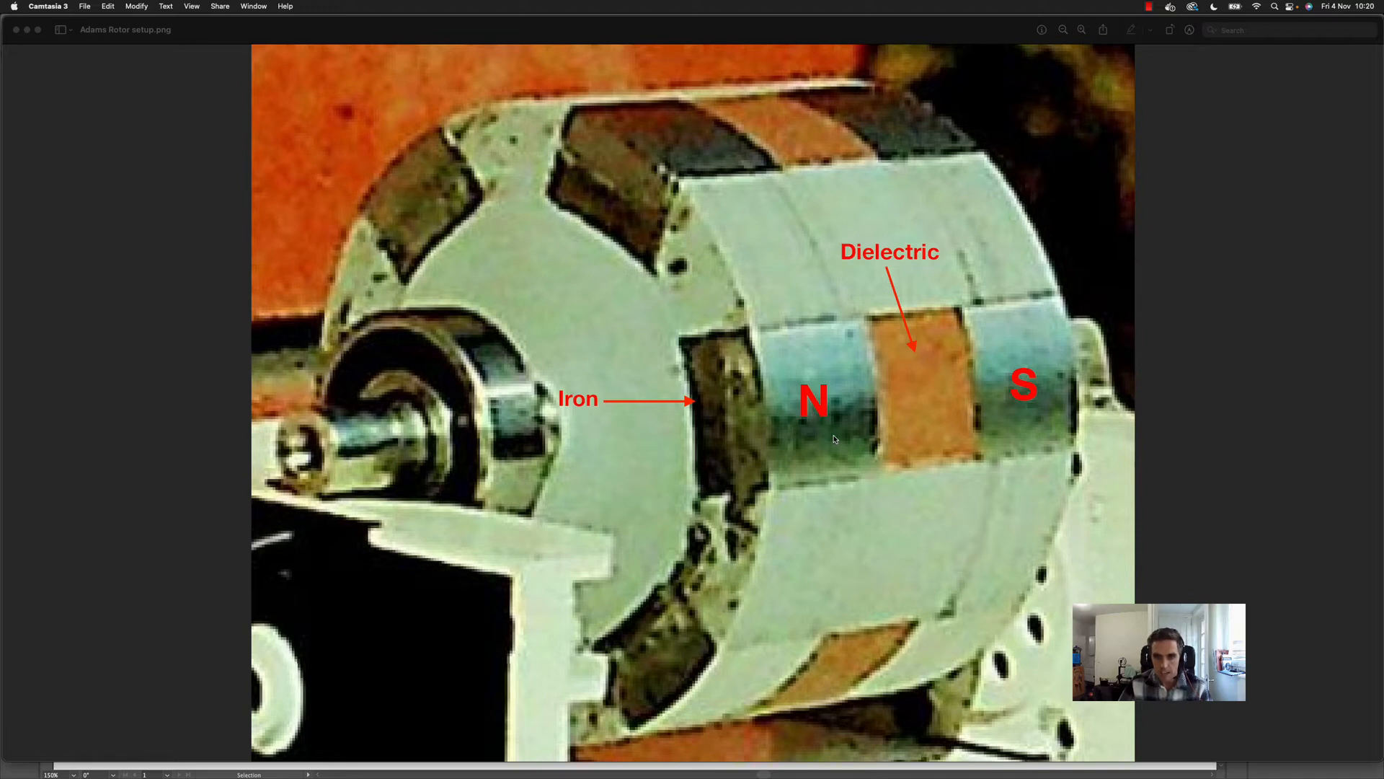
mouse_move(846, 347)
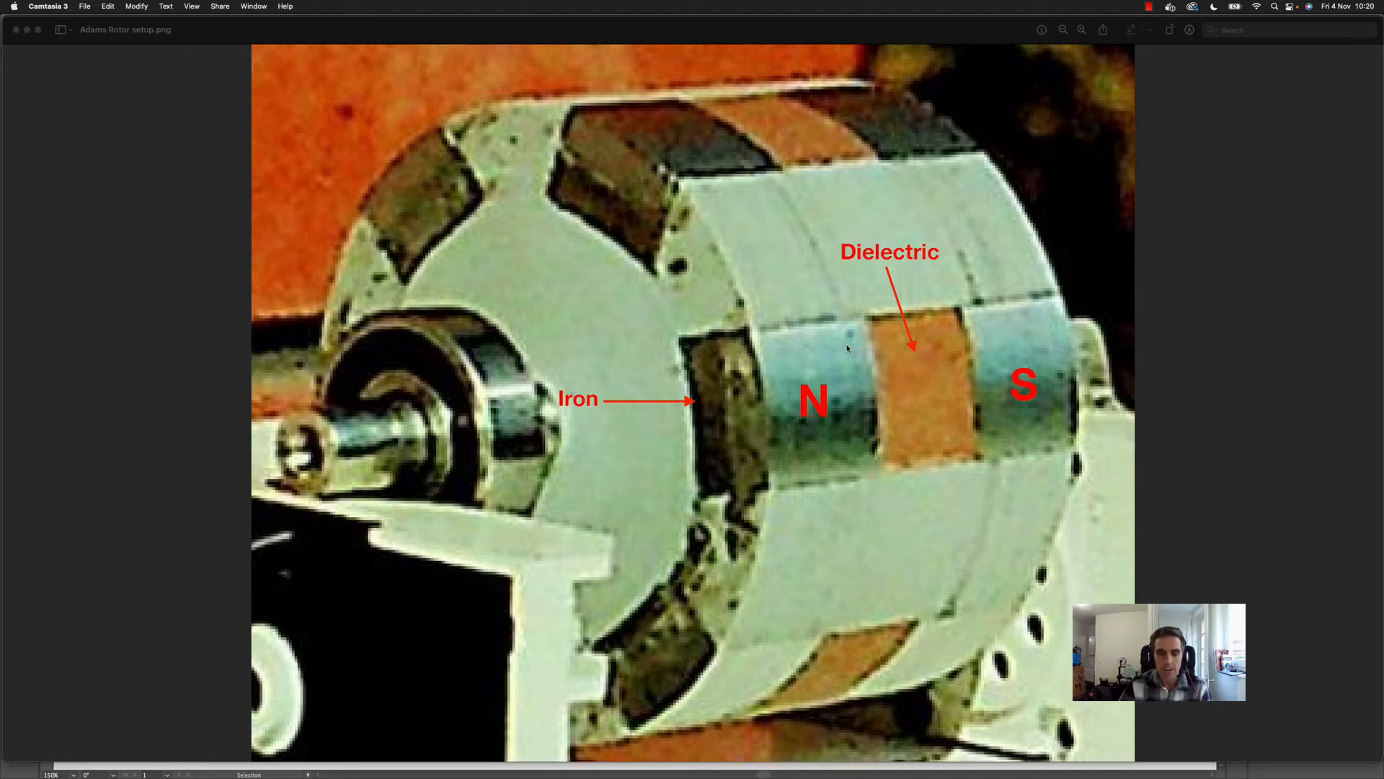
mouse_move(828, 395)
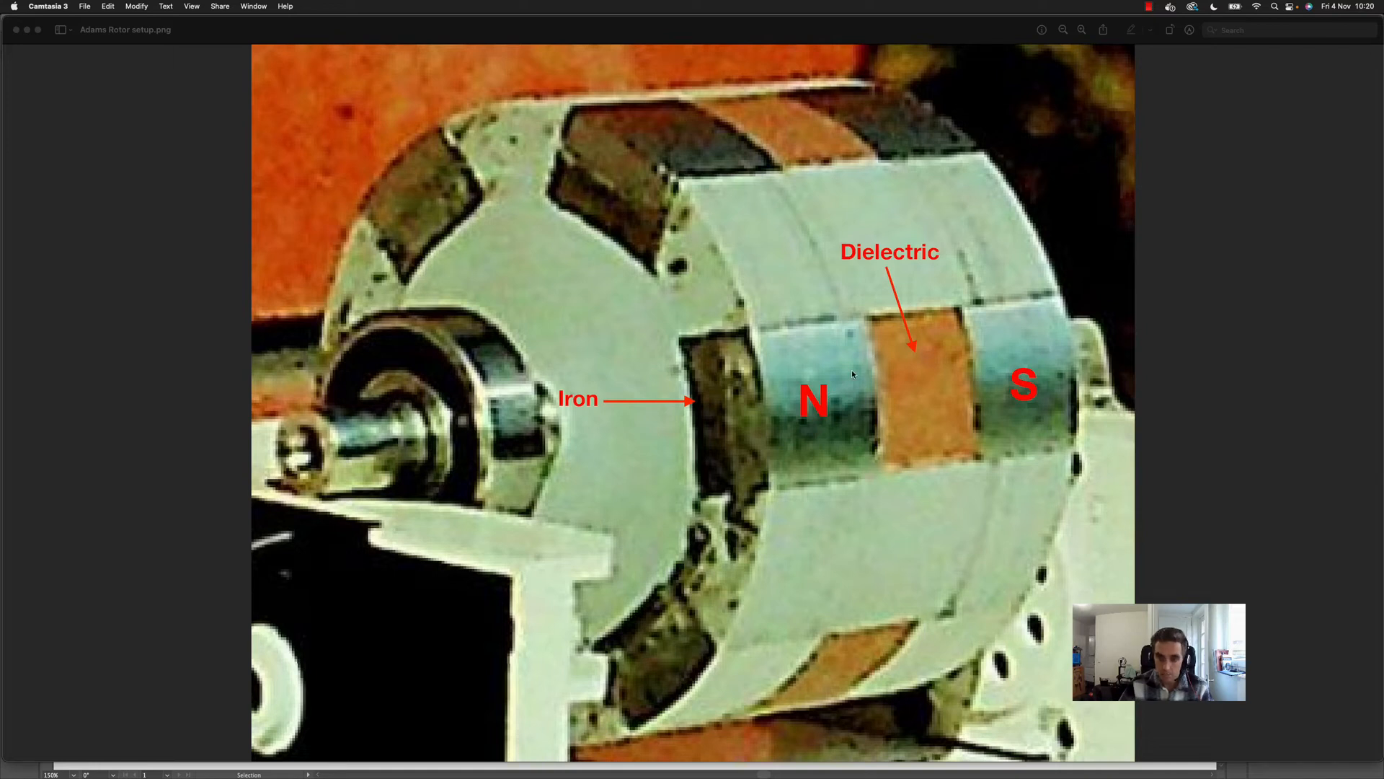
mouse_move(643, 176)
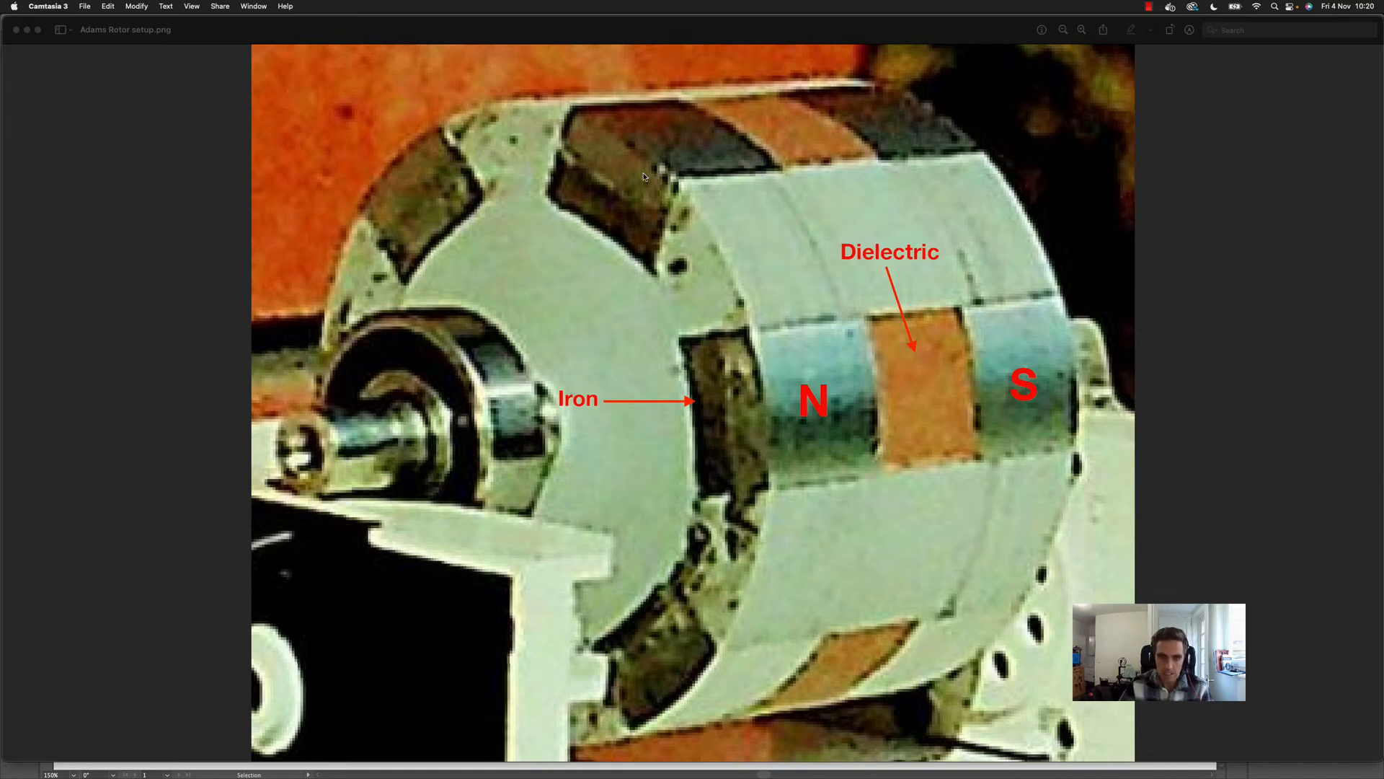
mouse_move(783, 512)
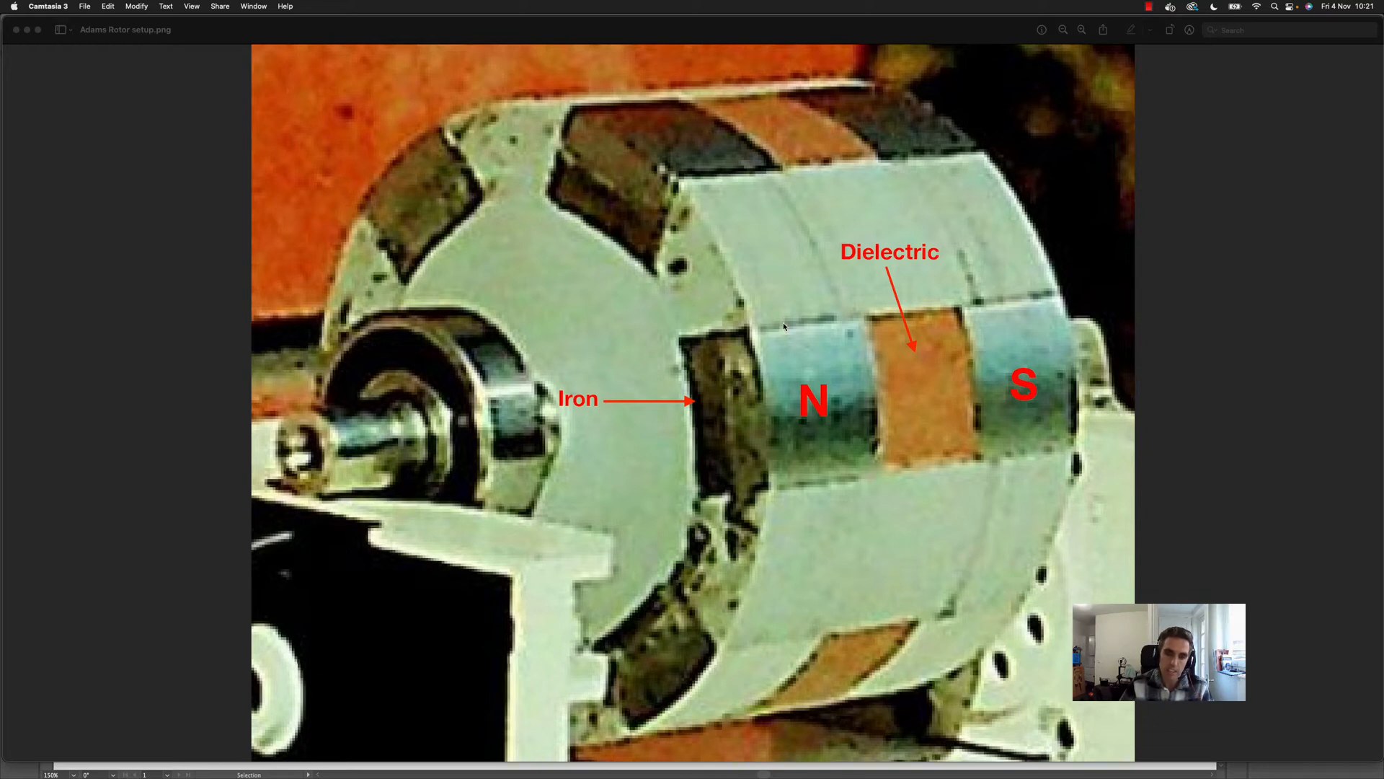
mouse_move(426, 247)
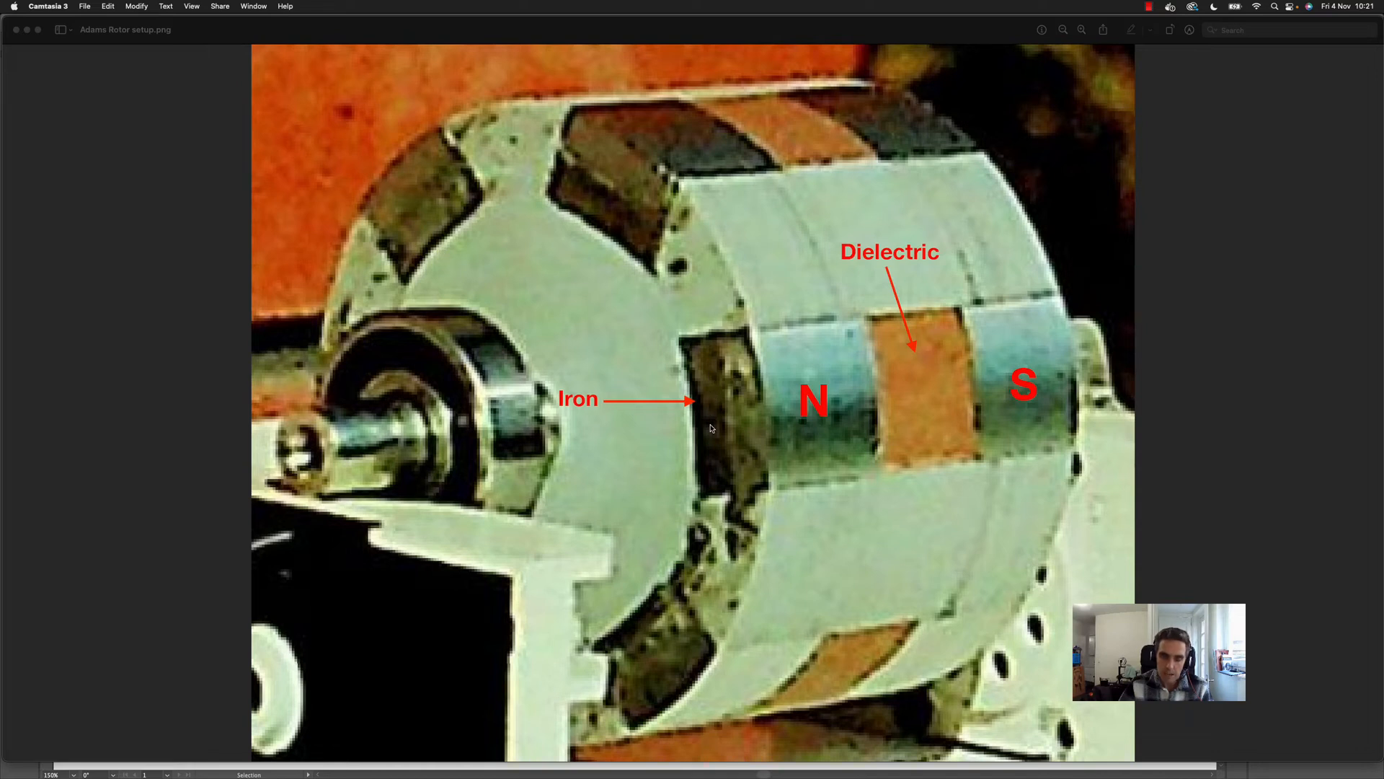
mouse_move(1096, 446)
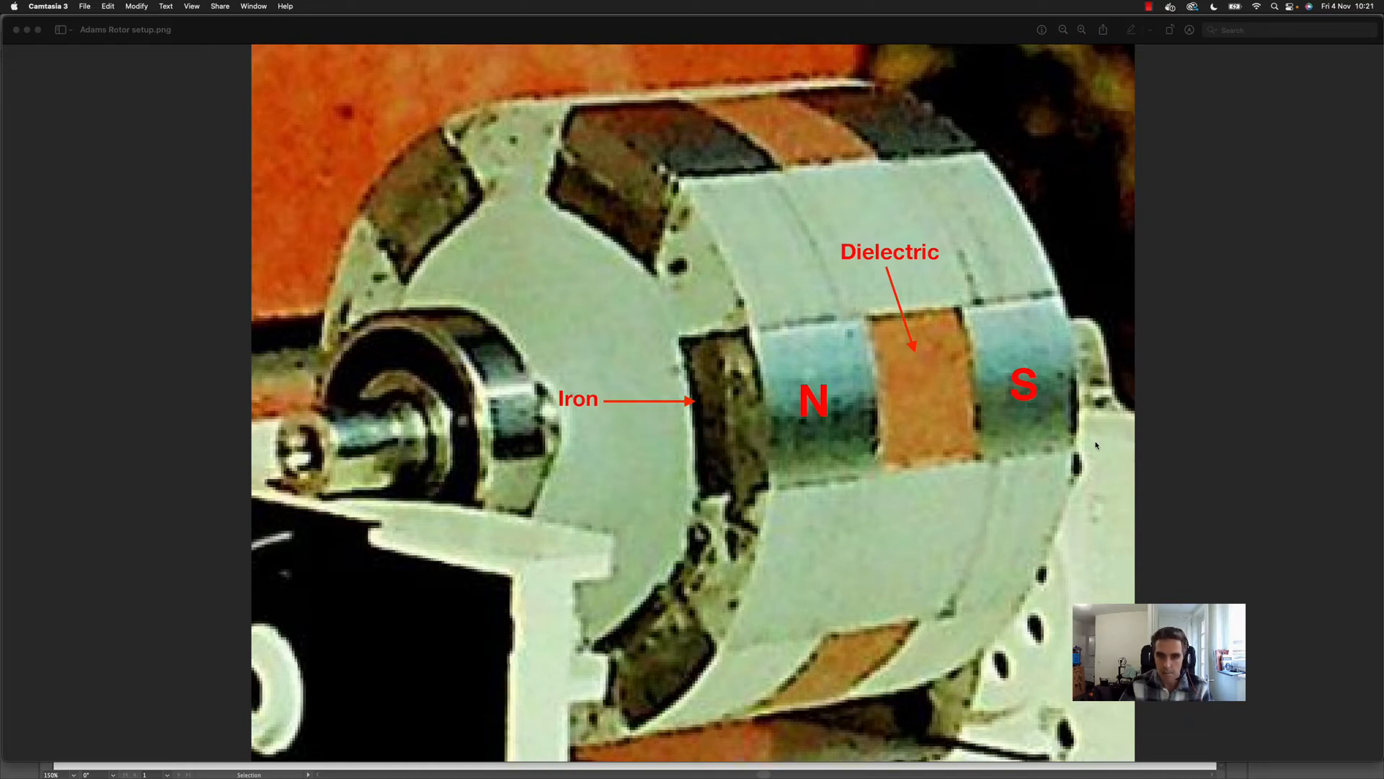
mouse_move(966, 443)
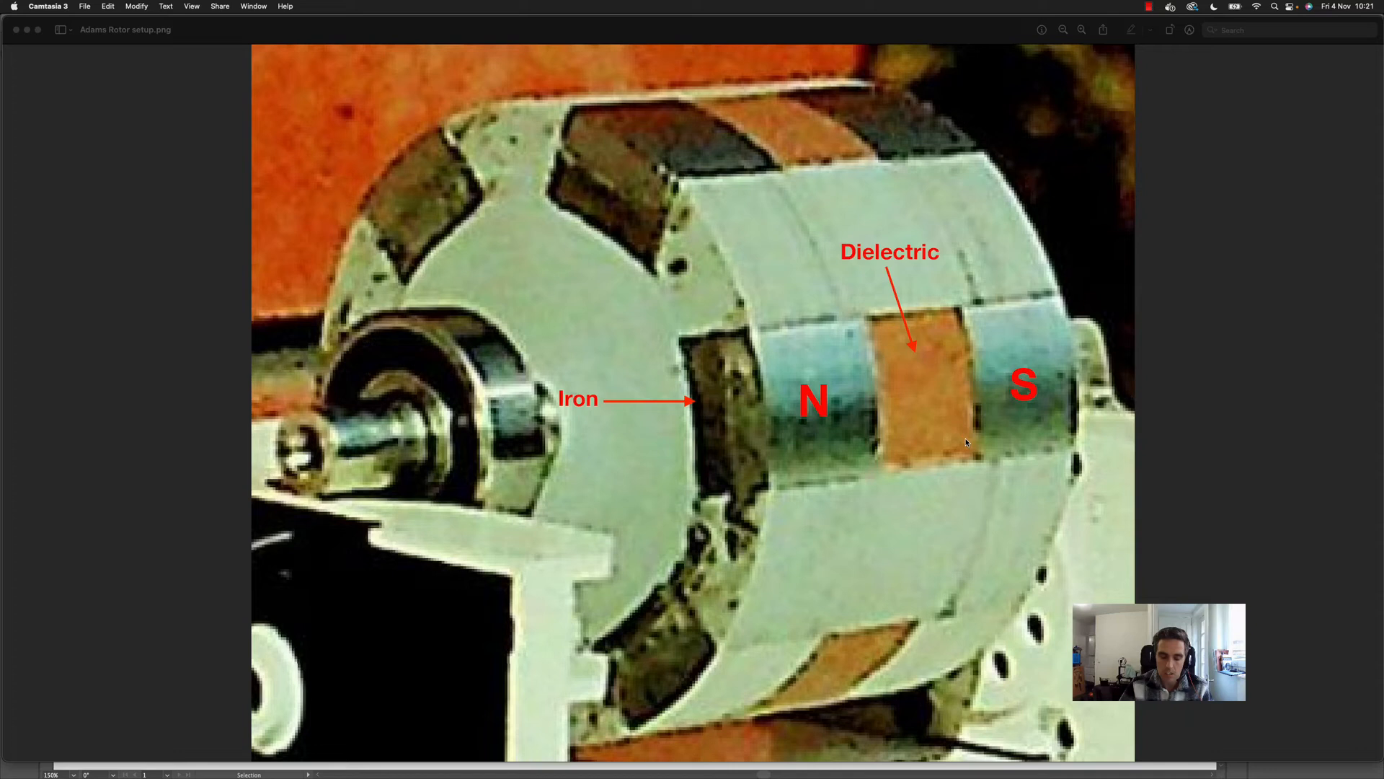
mouse_move(919, 398)
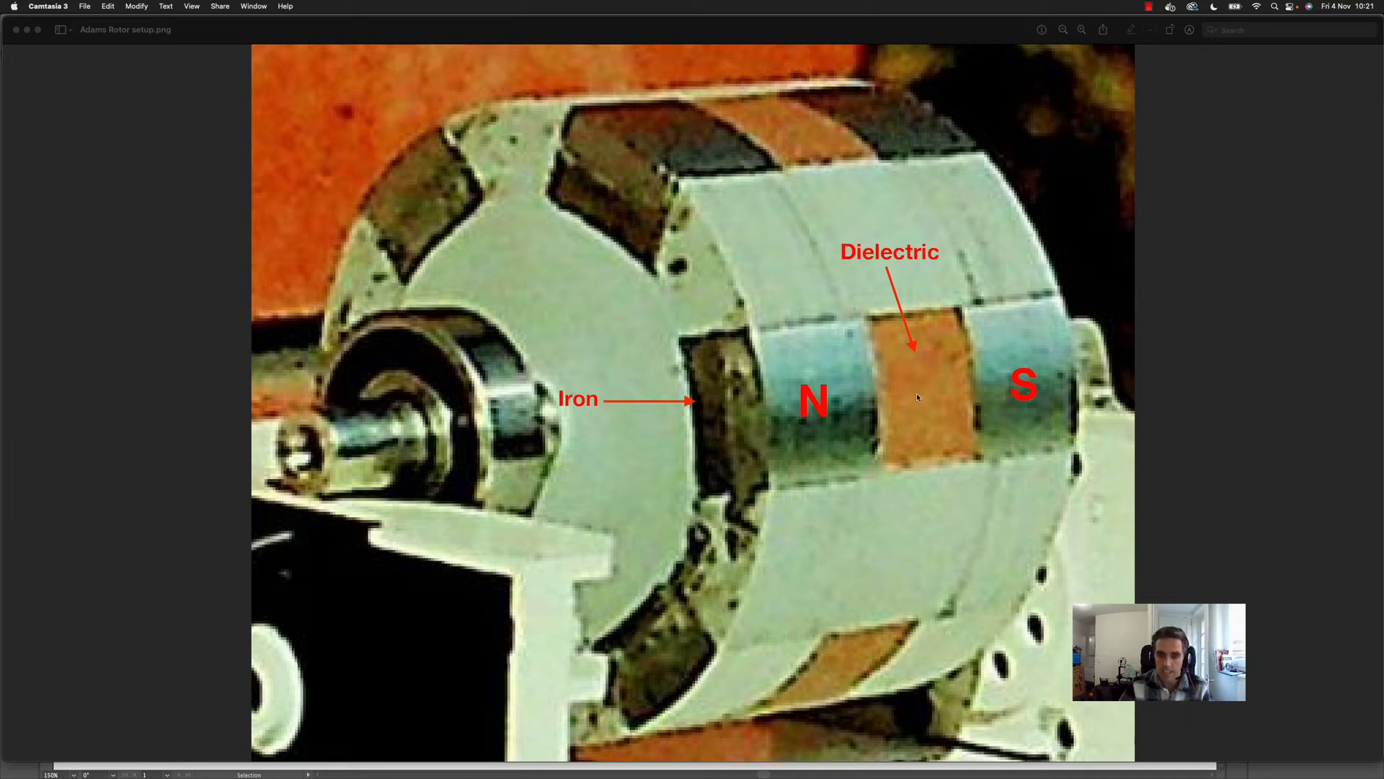
mouse_move(835, 403)
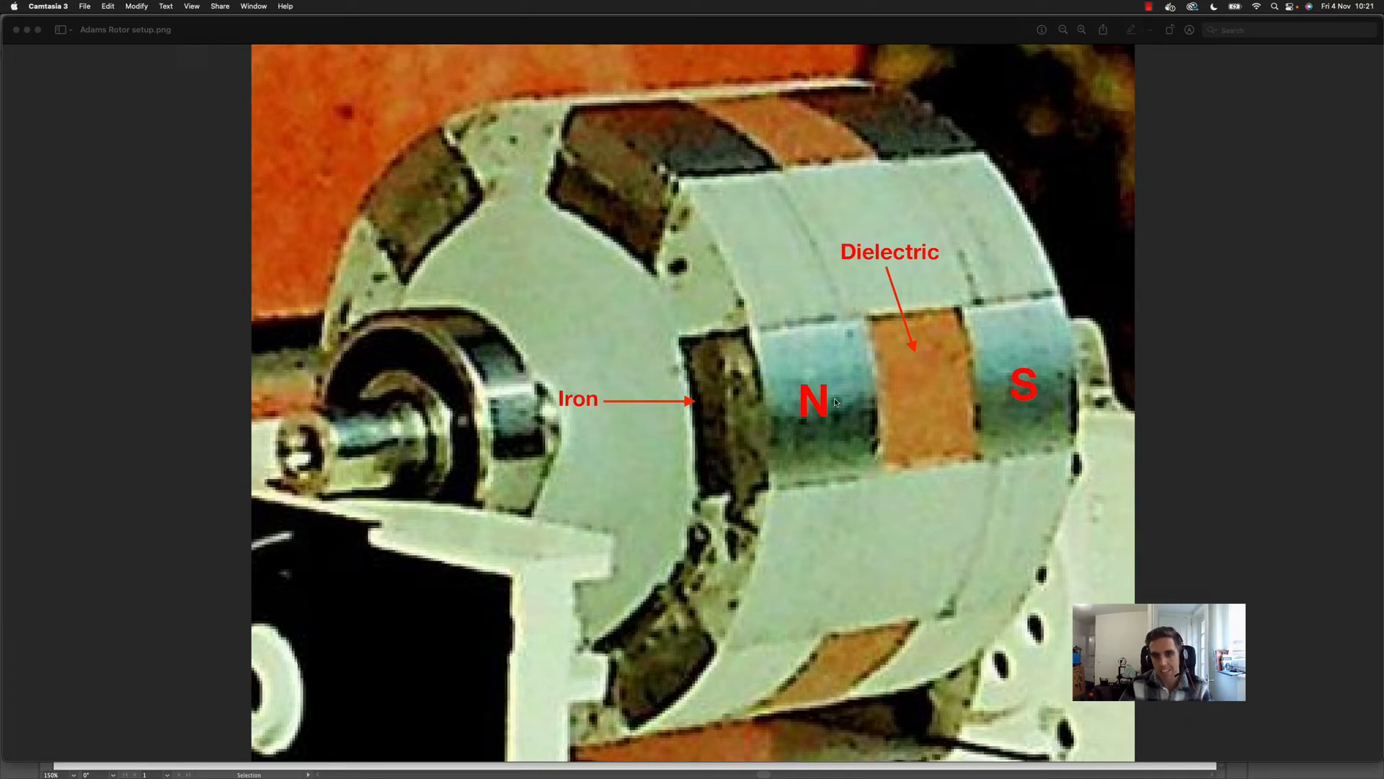
mouse_move(854, 408)
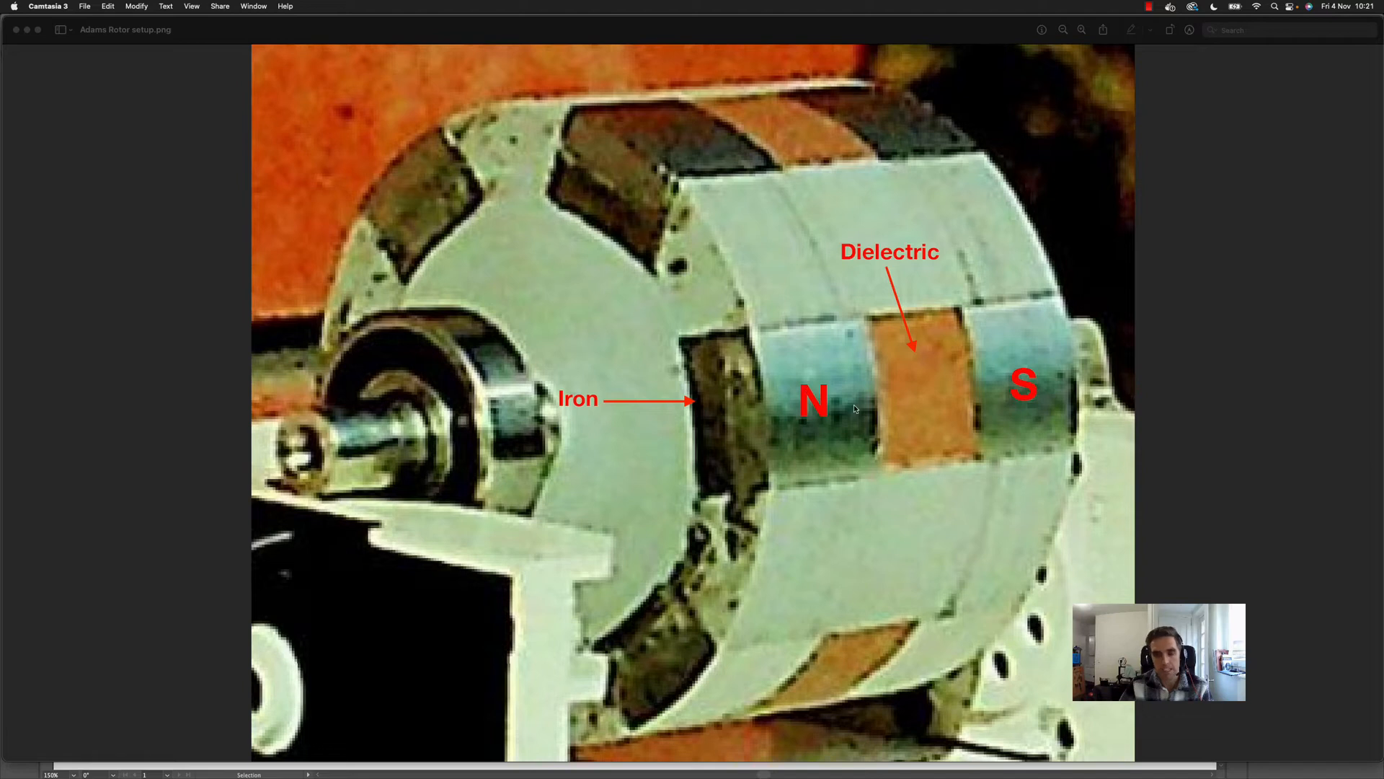
mouse_move(867, 439)
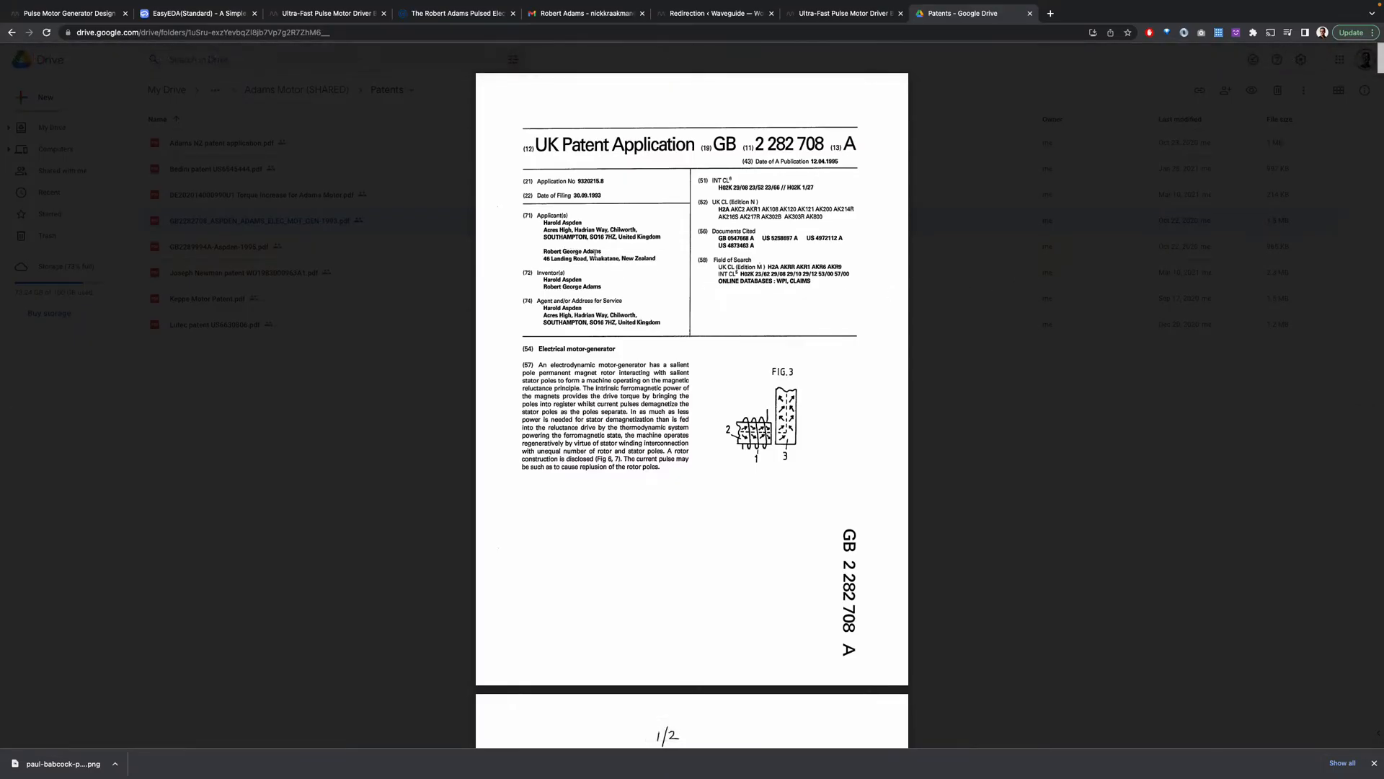
Step: Scroll the patent PDF preview down to the motor figure pages
scroll(down, 3)
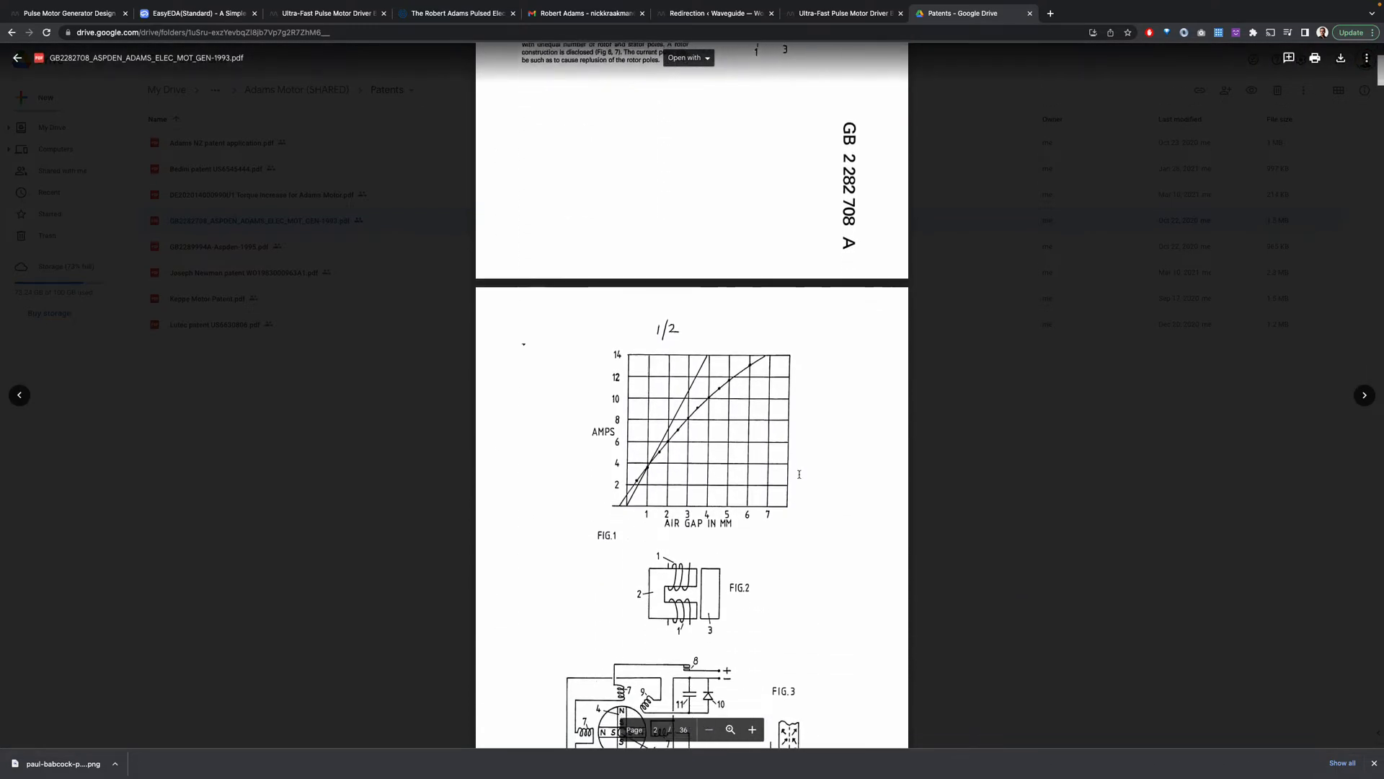
scroll(down, 3)
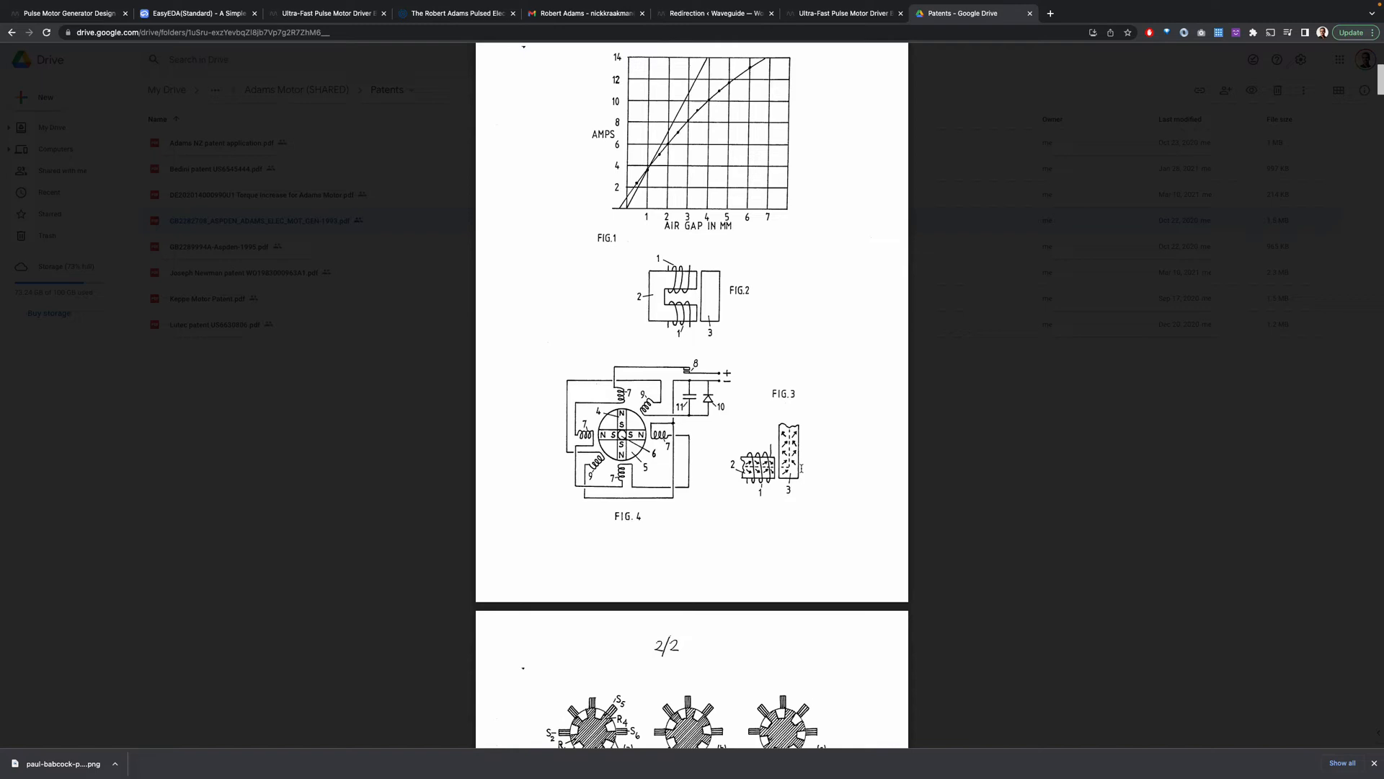
scroll(down, 3)
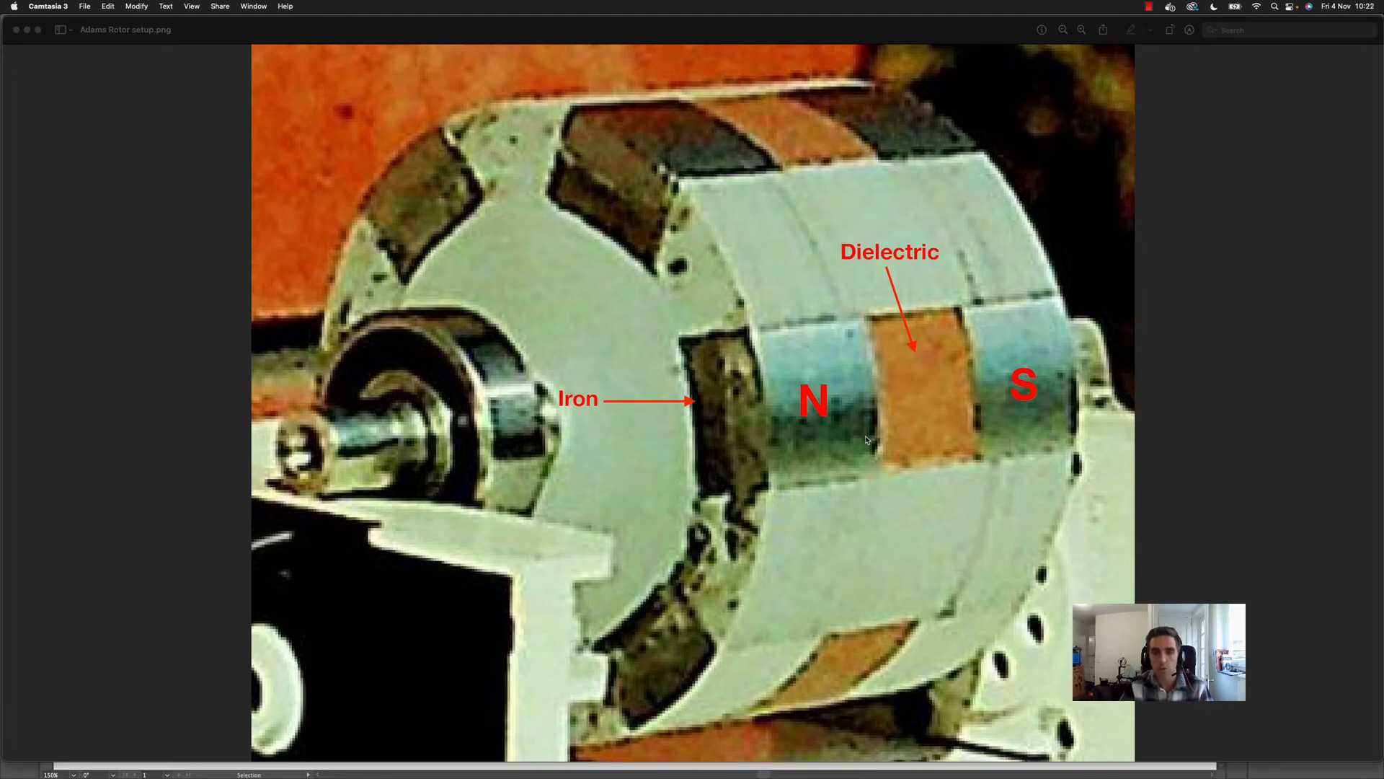
mouse_move(996, 395)
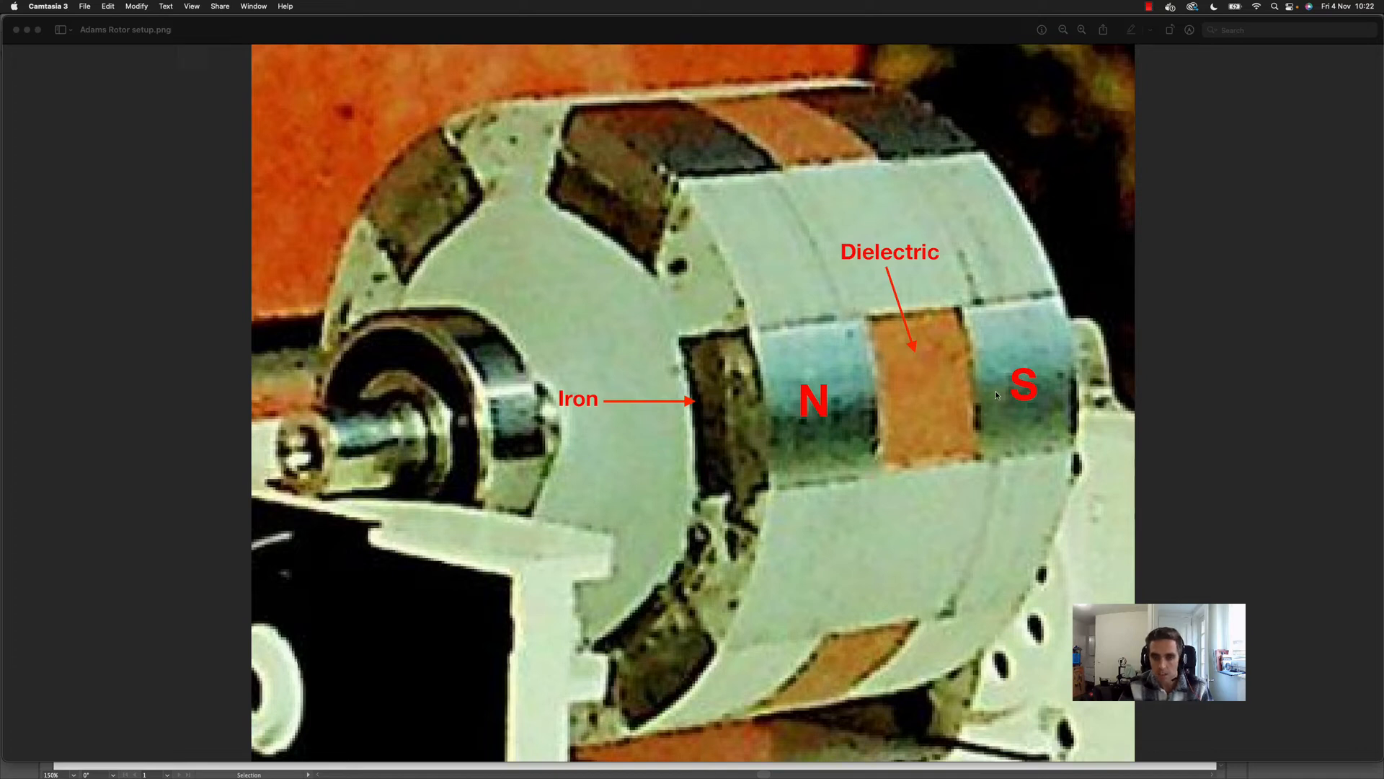
mouse_move(745, 403)
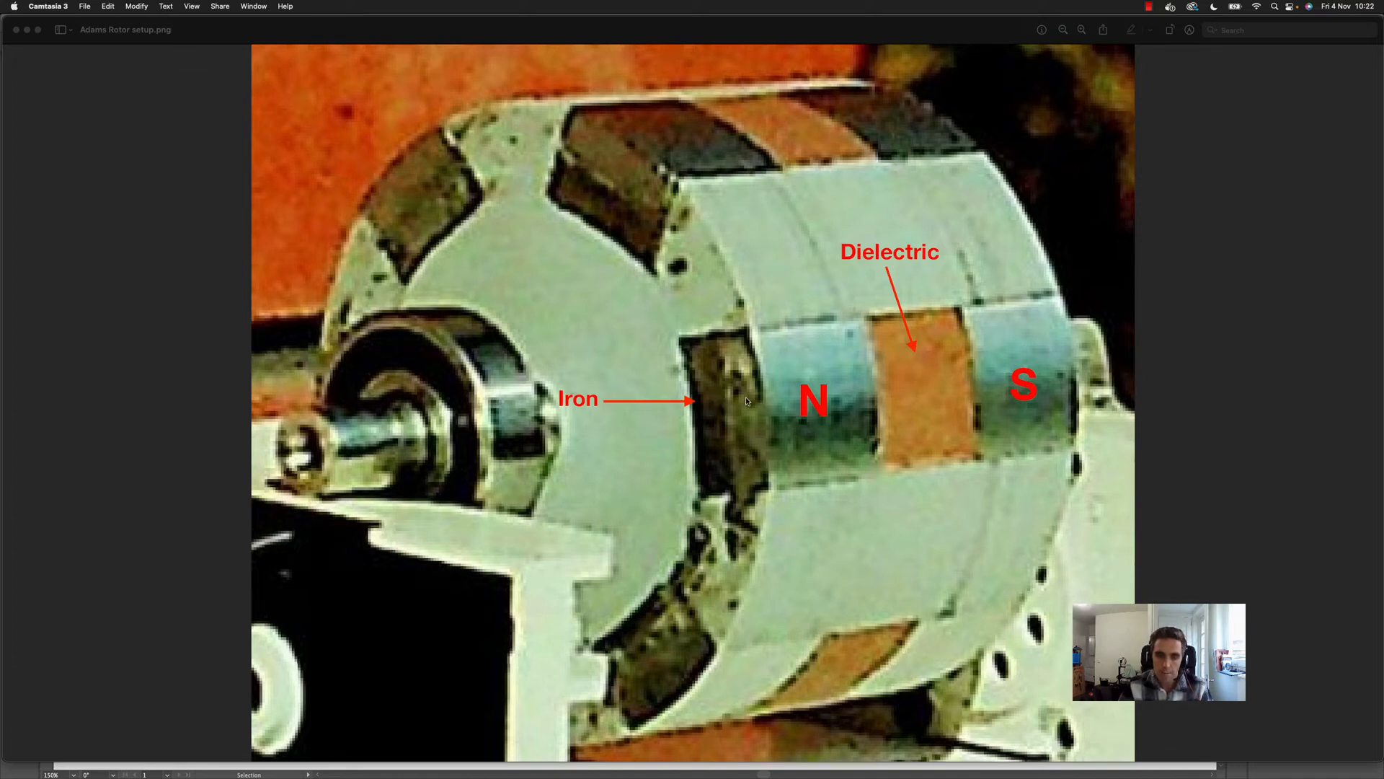
mouse_move(895, 404)
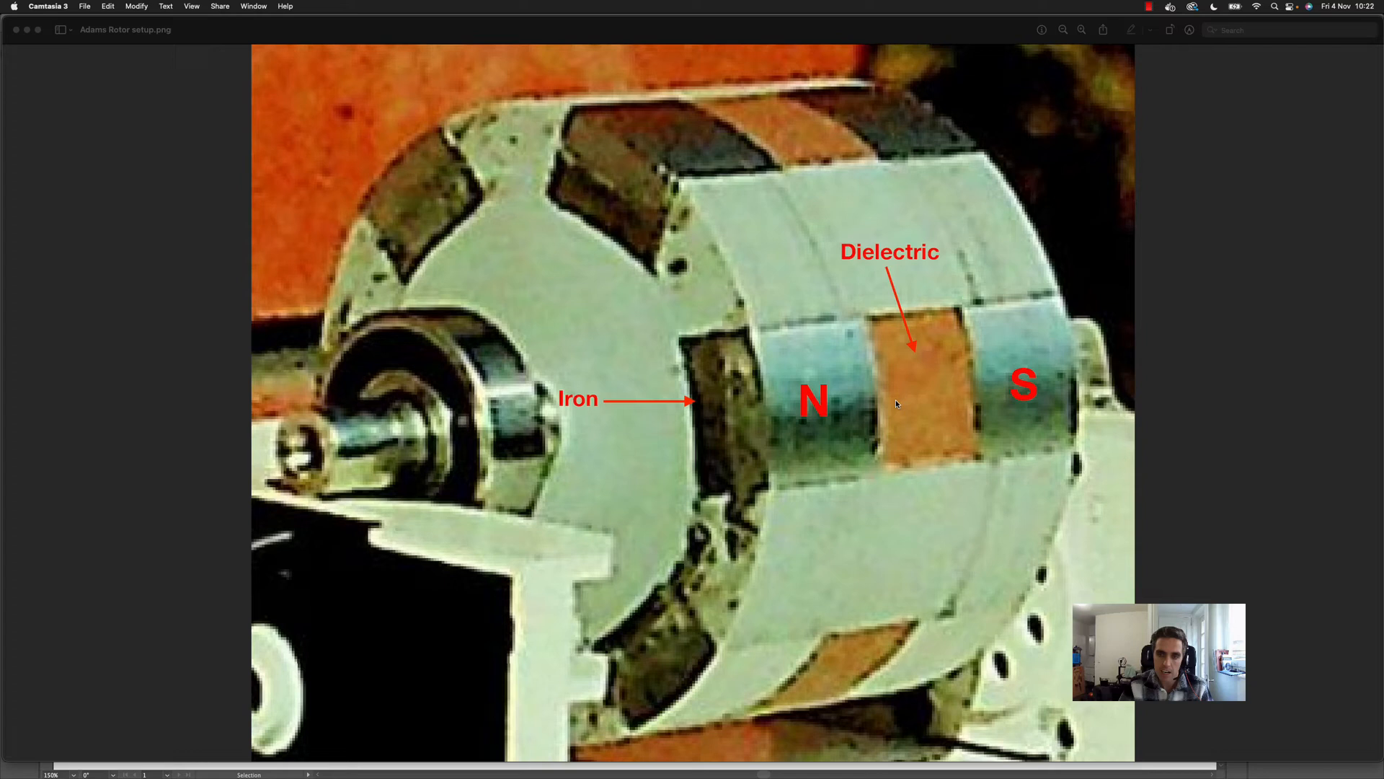
mouse_move(1032, 400)
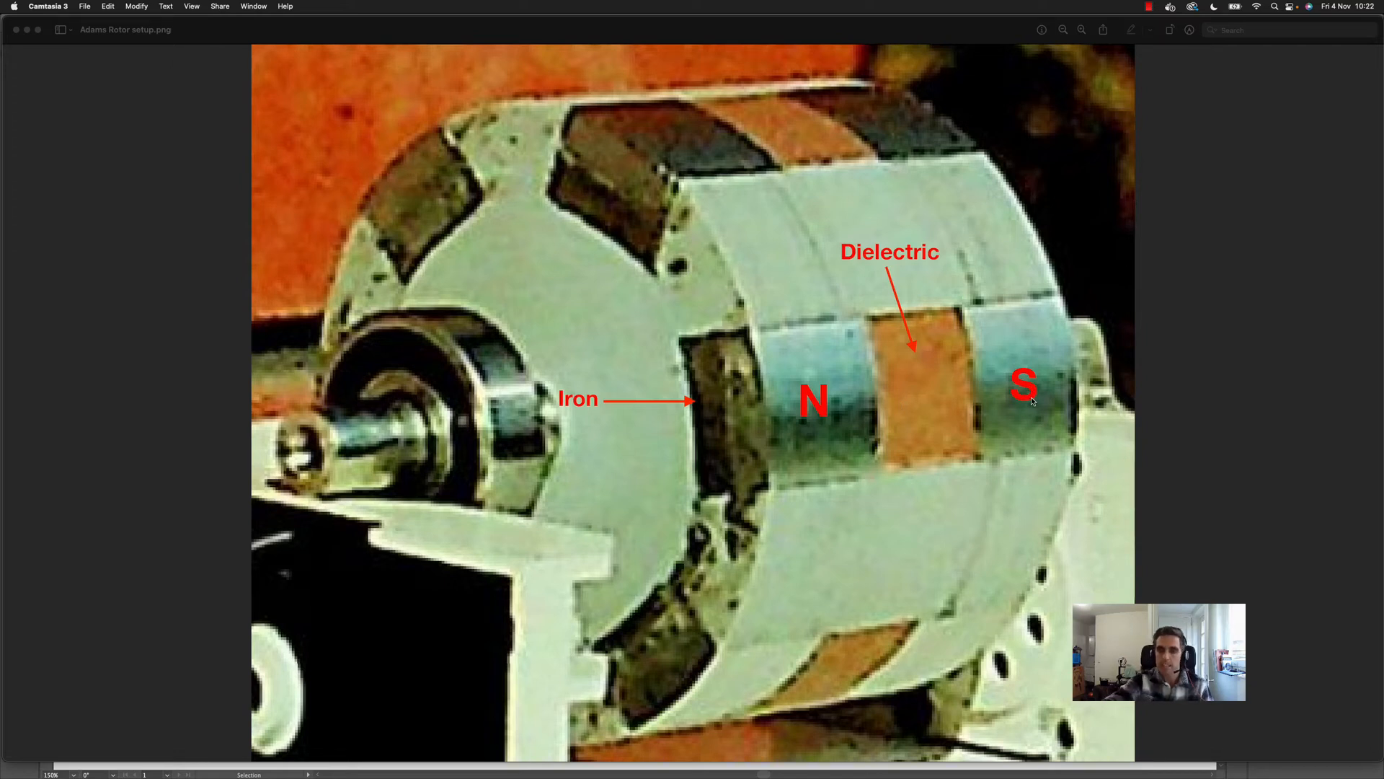
mouse_move(1010, 376)
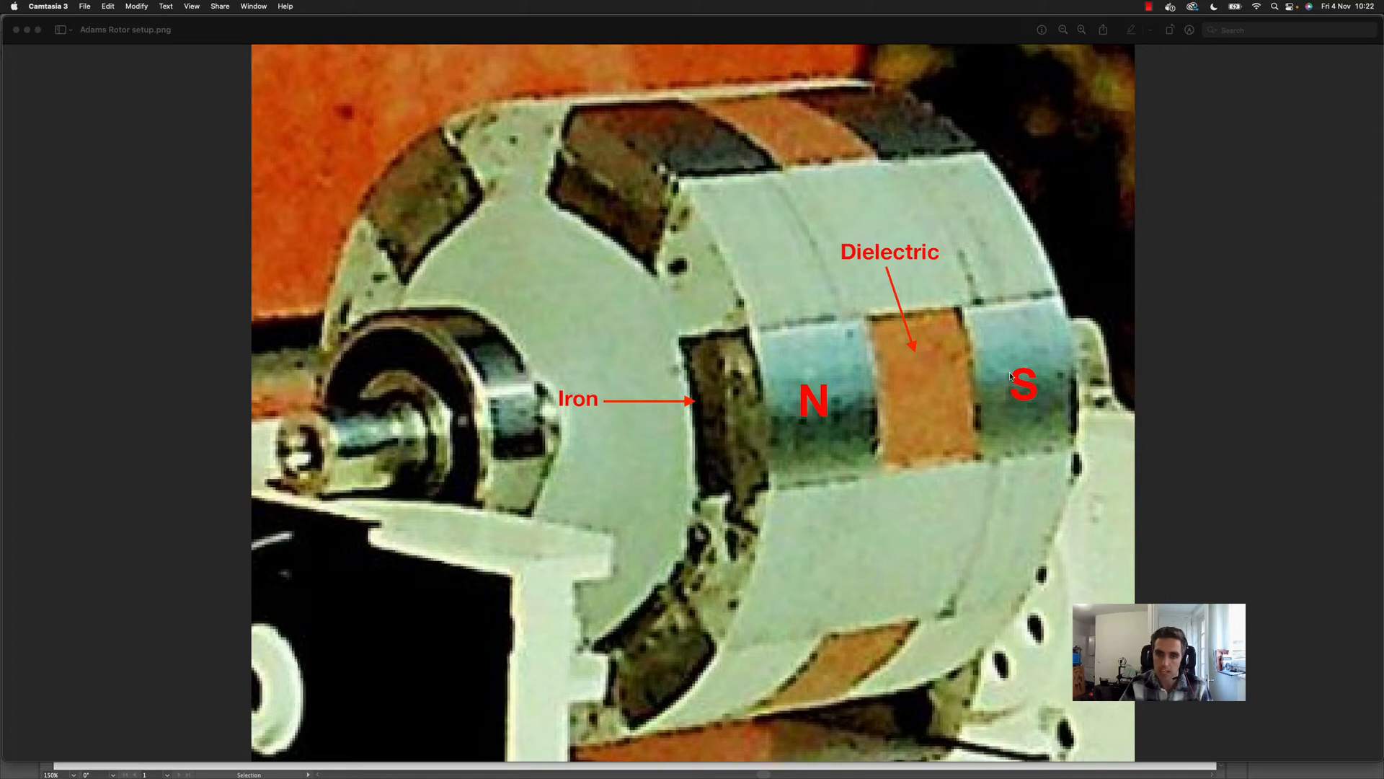
mouse_move(893, 477)
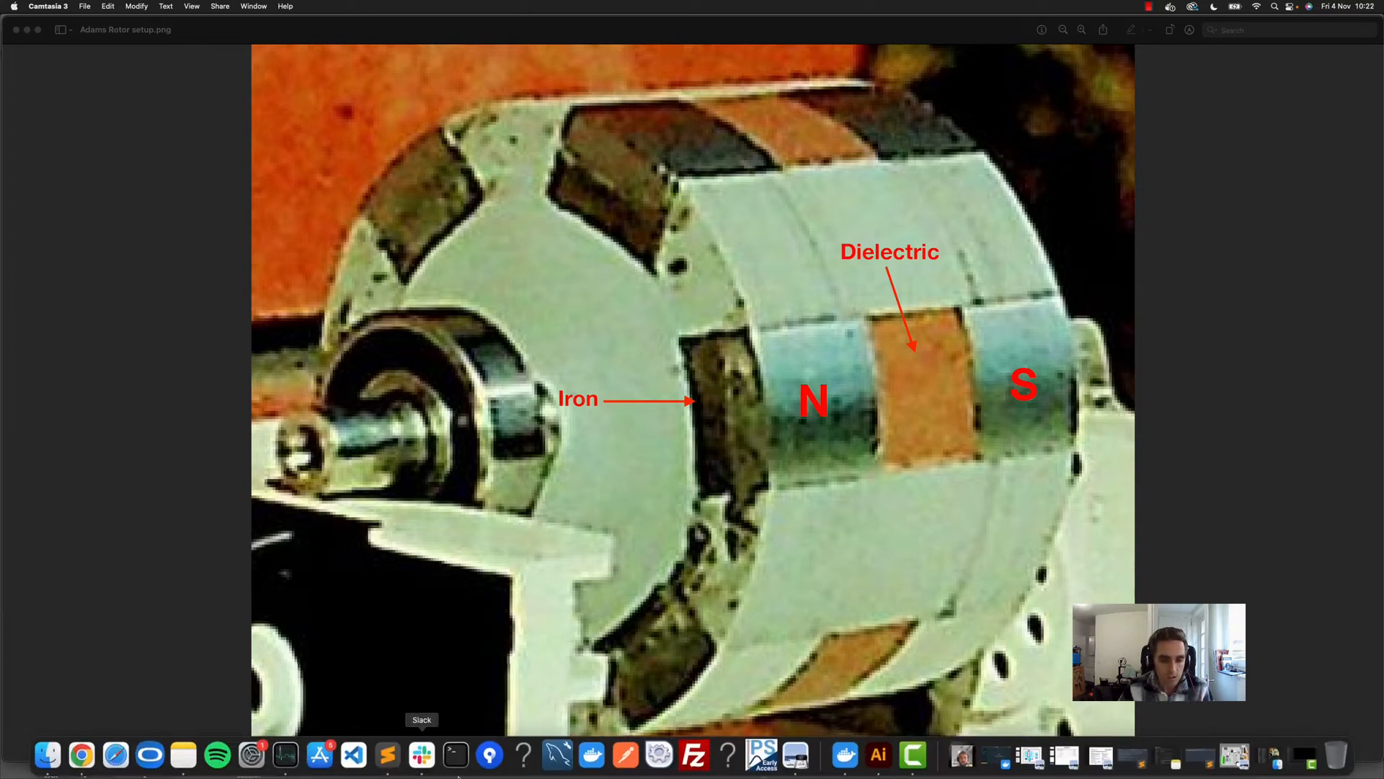
Step: Switch to the Illustrator flux artboard and inspect the 50 x 50 mm motor coil block
click(878, 766)
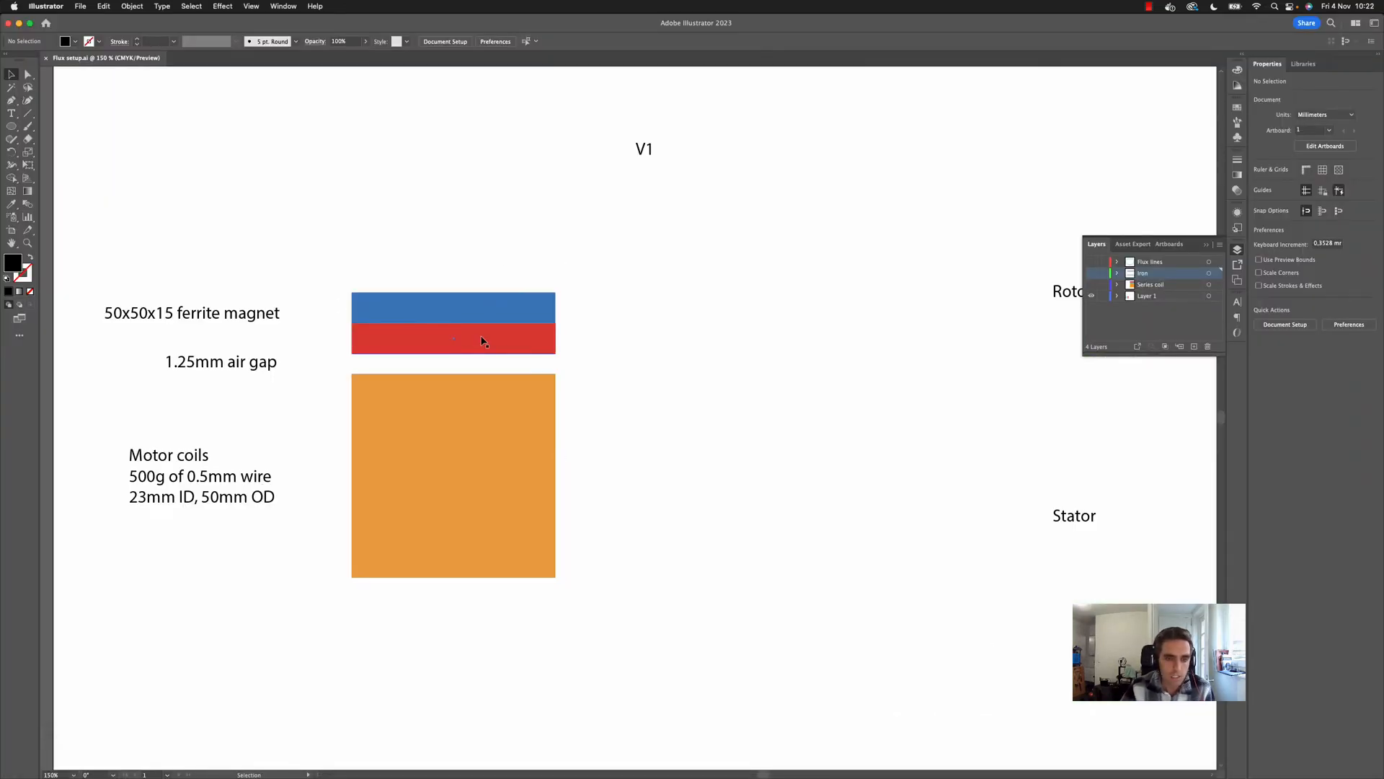
mouse_move(437, 338)
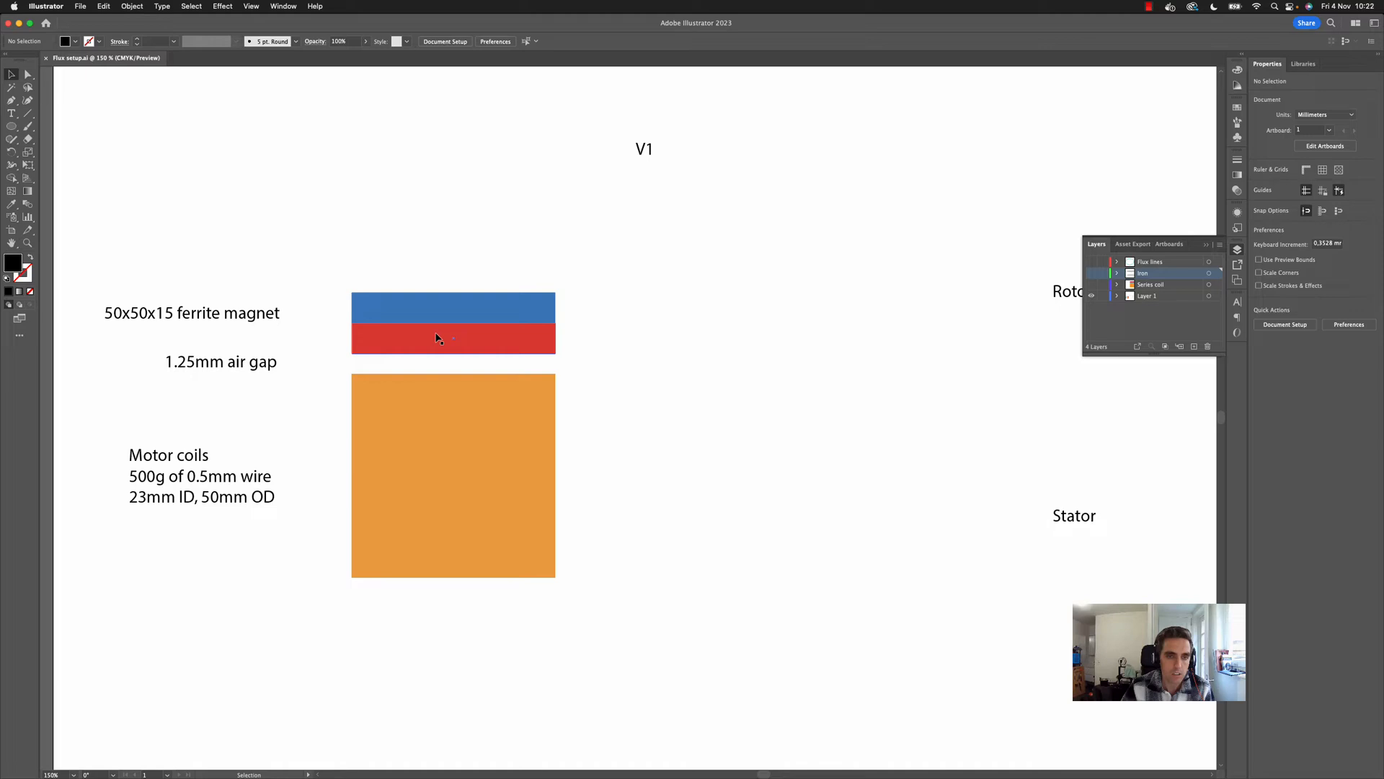
mouse_move(485, 408)
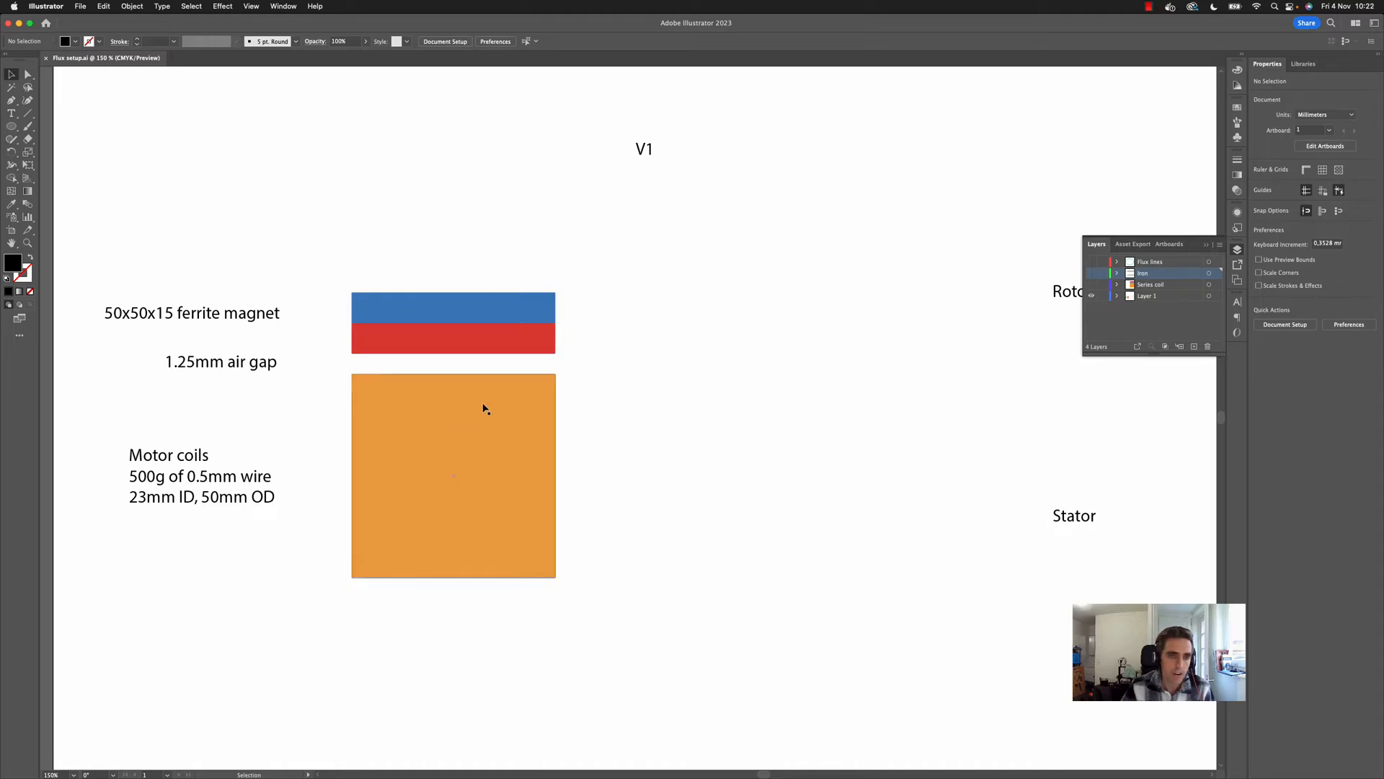
click(453, 475)
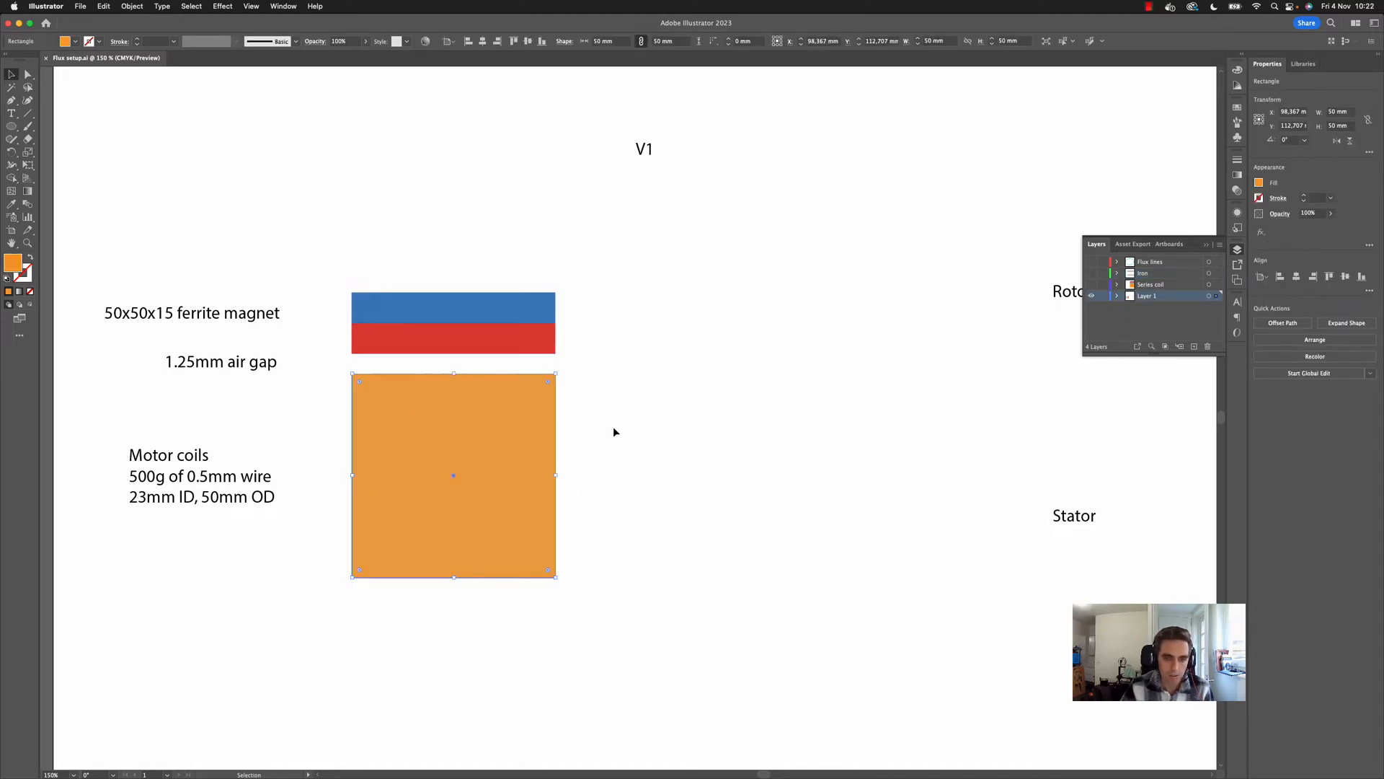
mouse_move(622, 441)
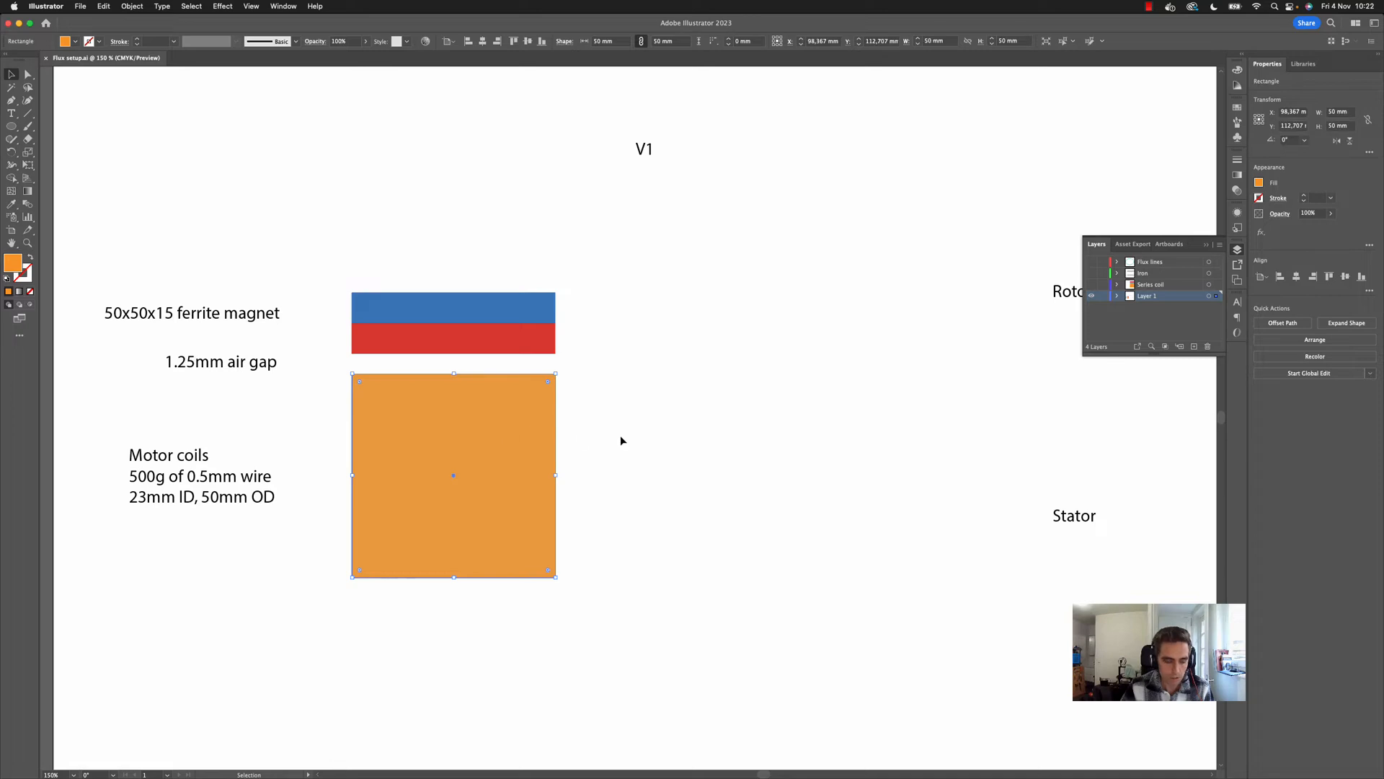
click(433, 295)
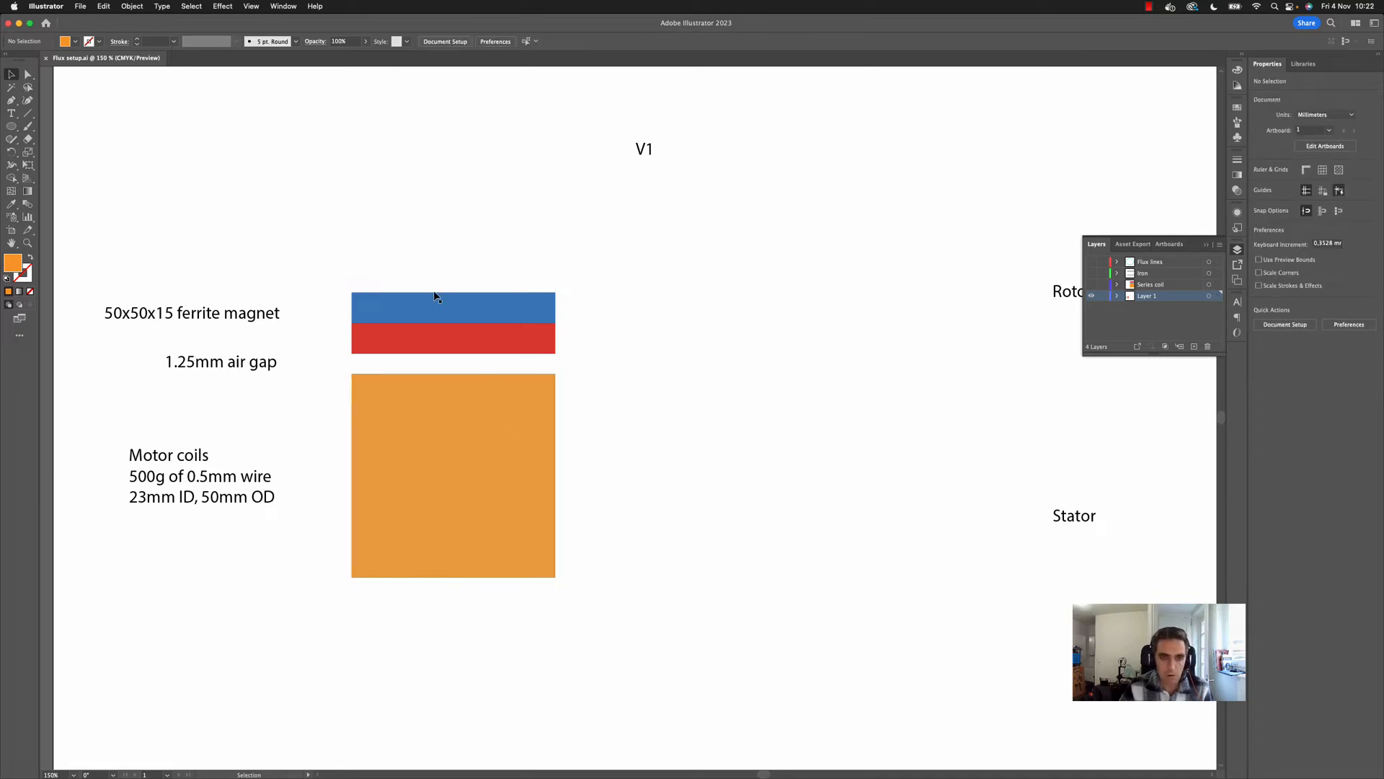
mouse_move(450, 331)
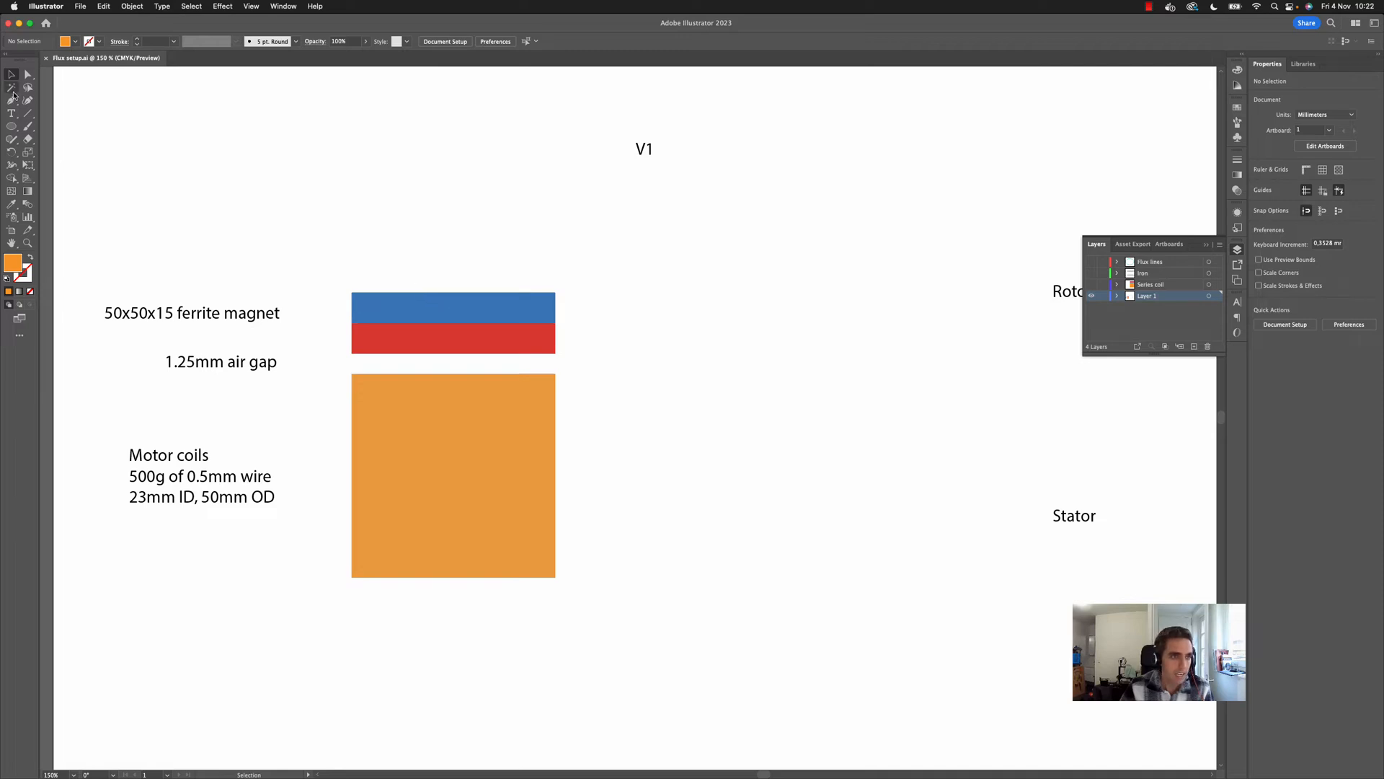
mouse_move(433, 285)
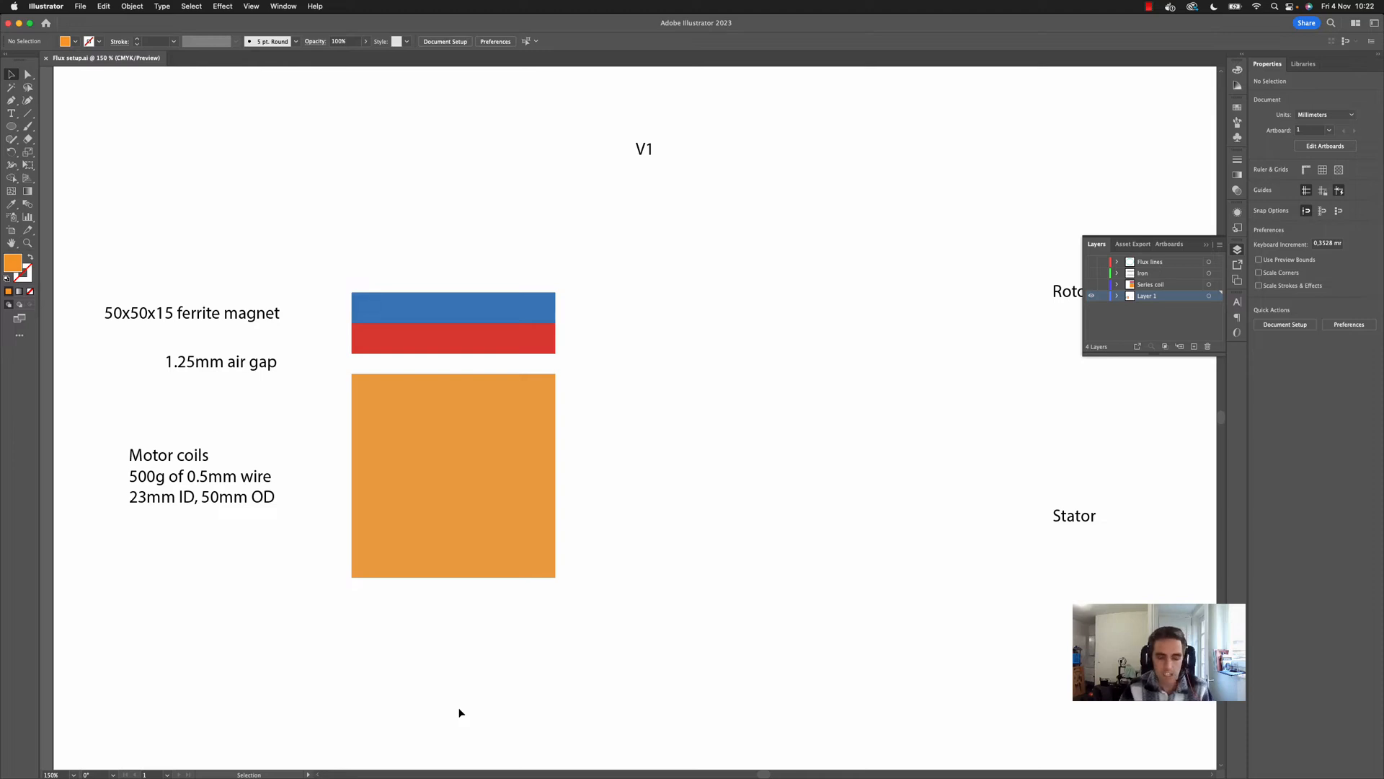
mouse_move(473, 609)
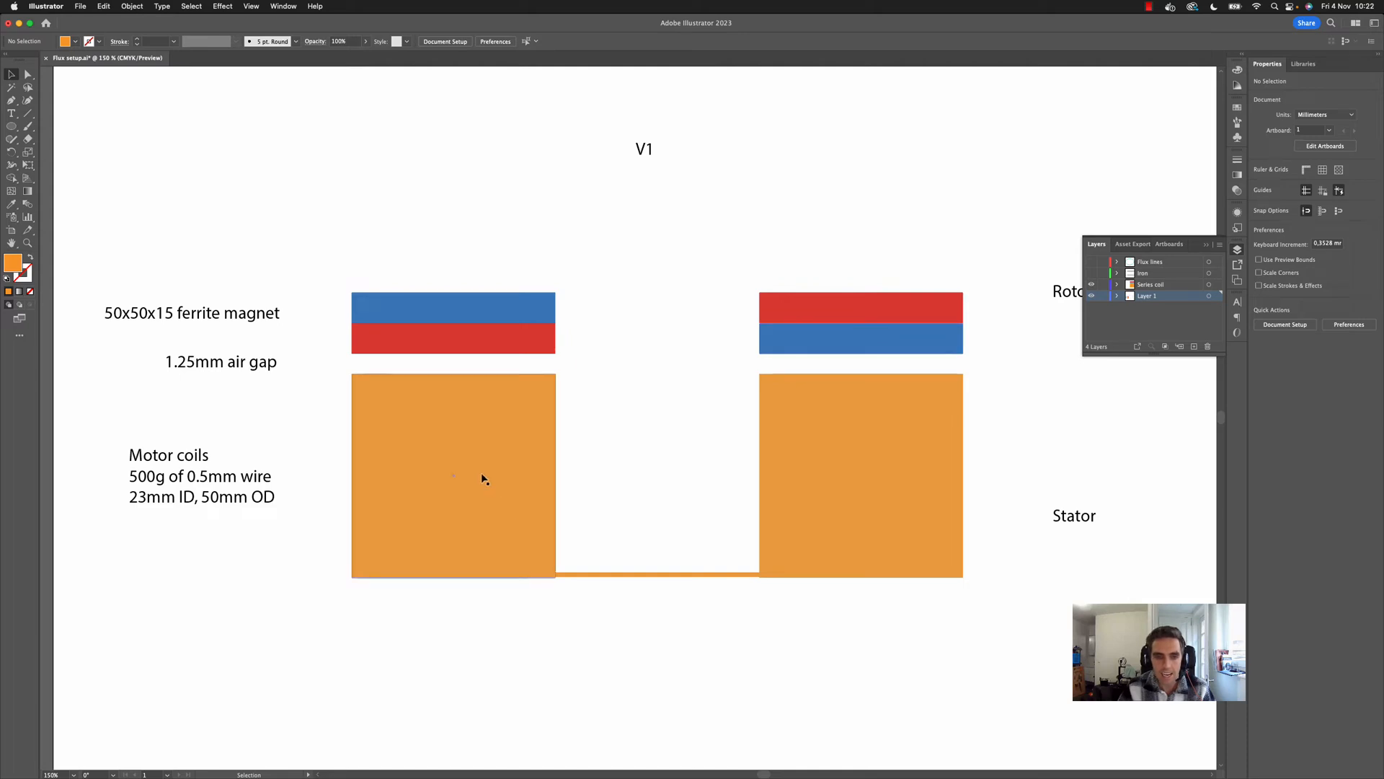
mouse_move(459, 497)
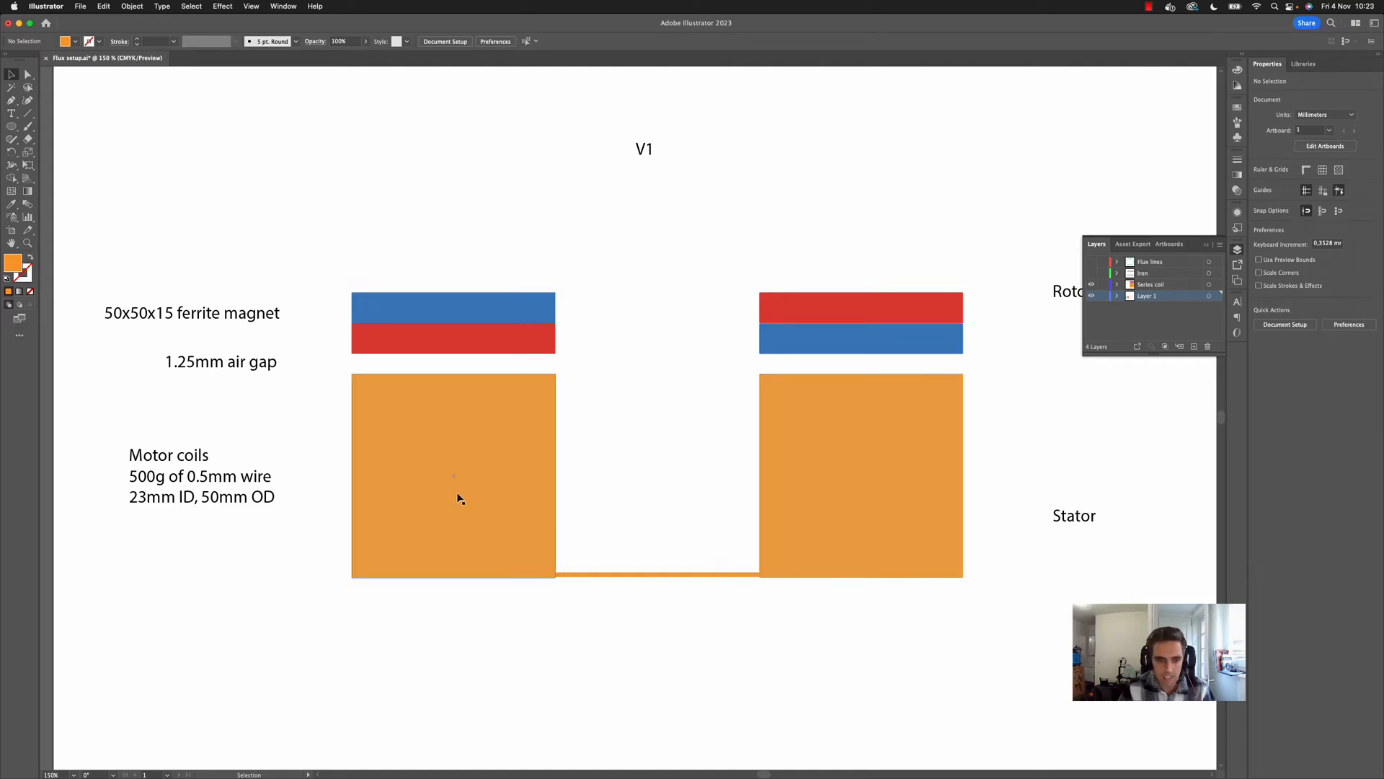
mouse_move(502, 456)
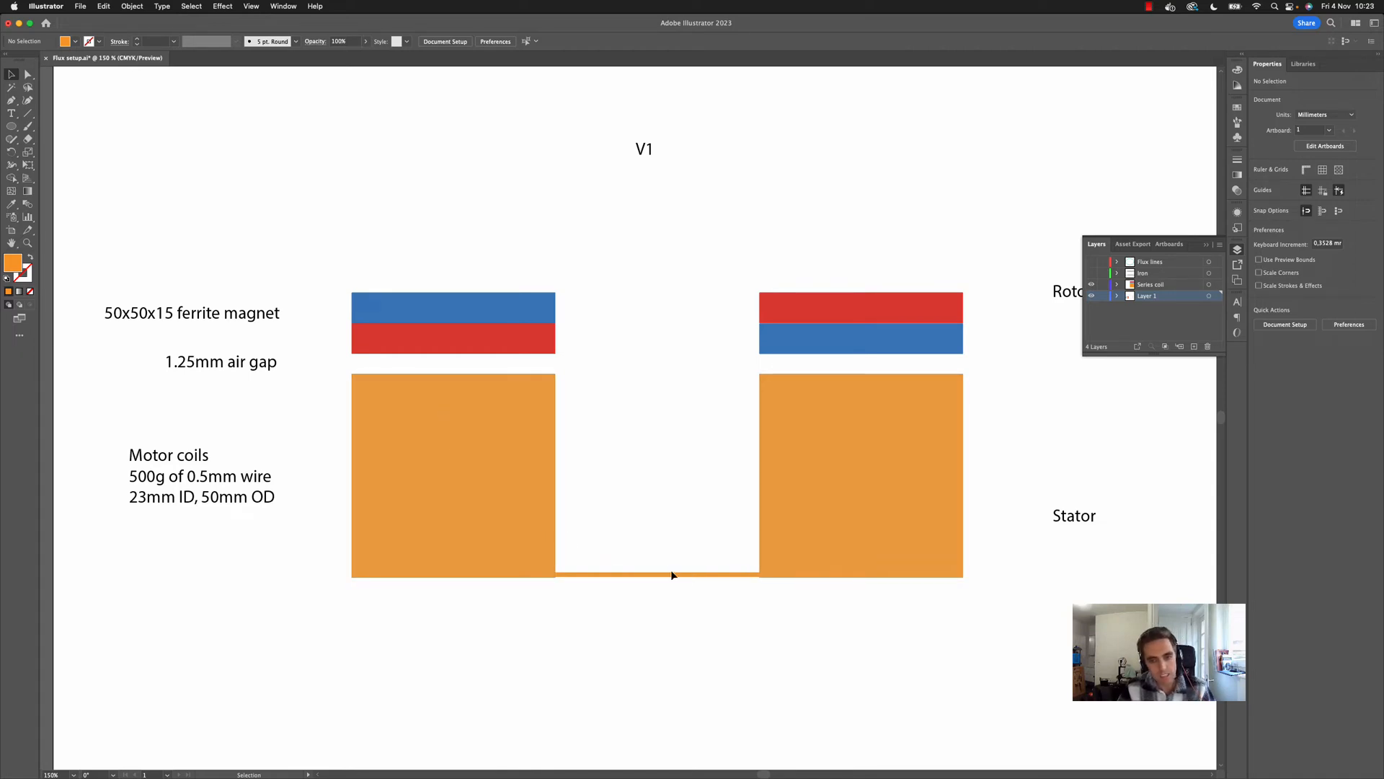
mouse_move(513, 593)
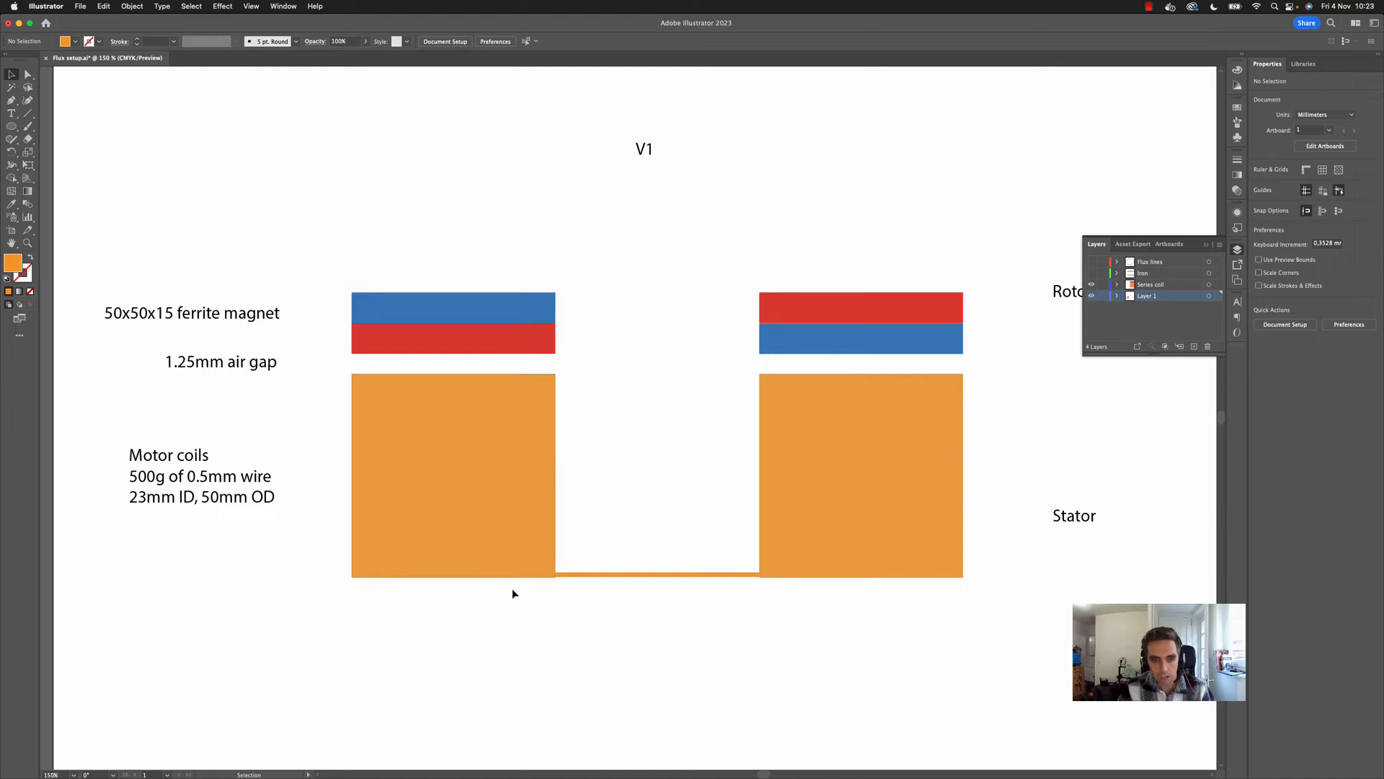
mouse_move(861, 292)
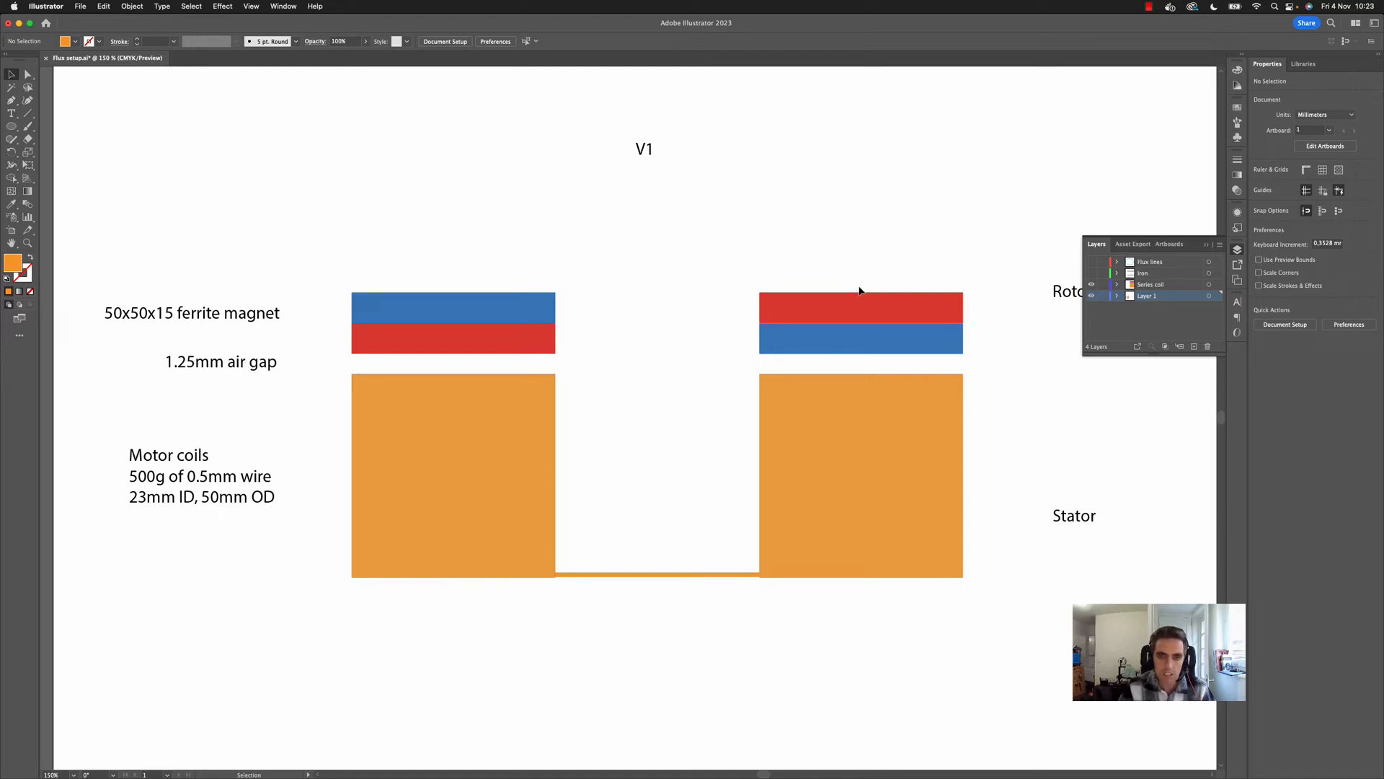
mouse_move(398, 129)
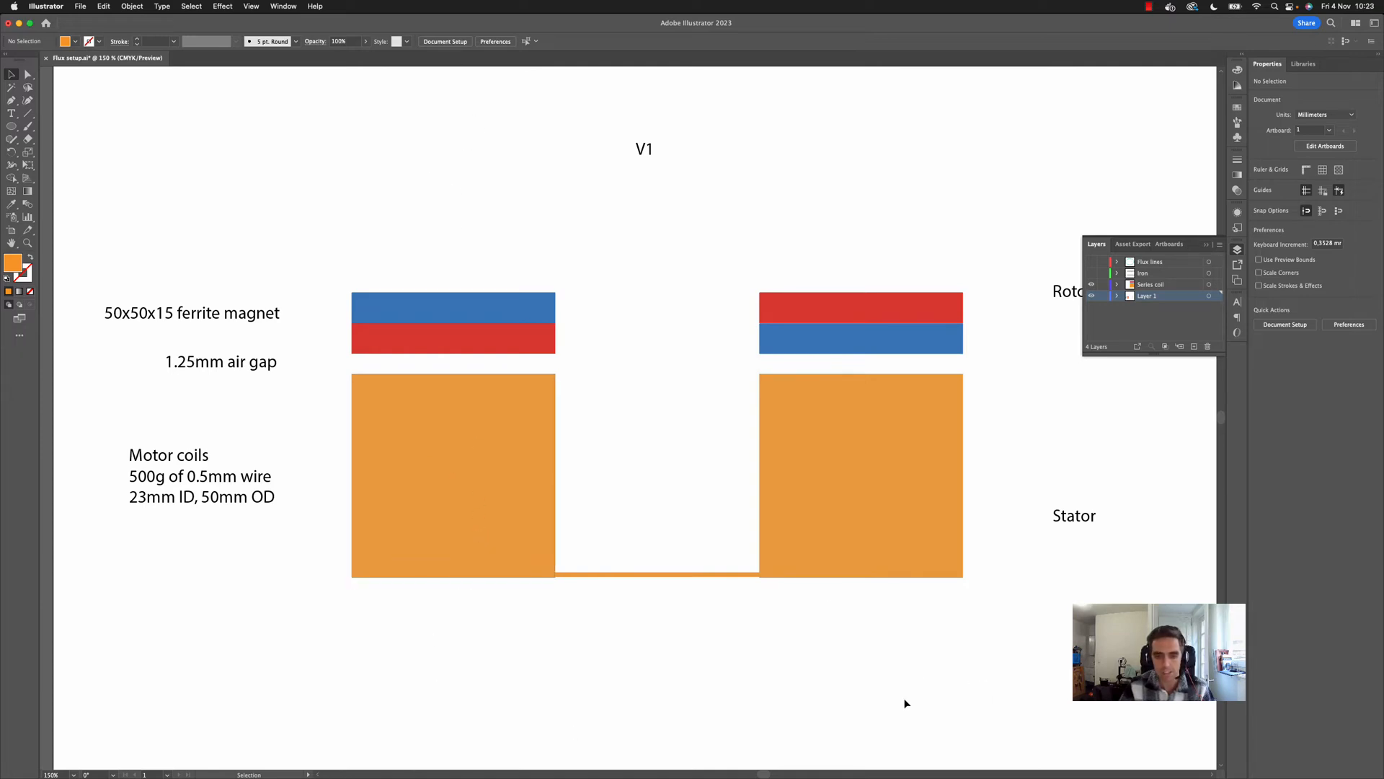
mouse_move(438, 492)
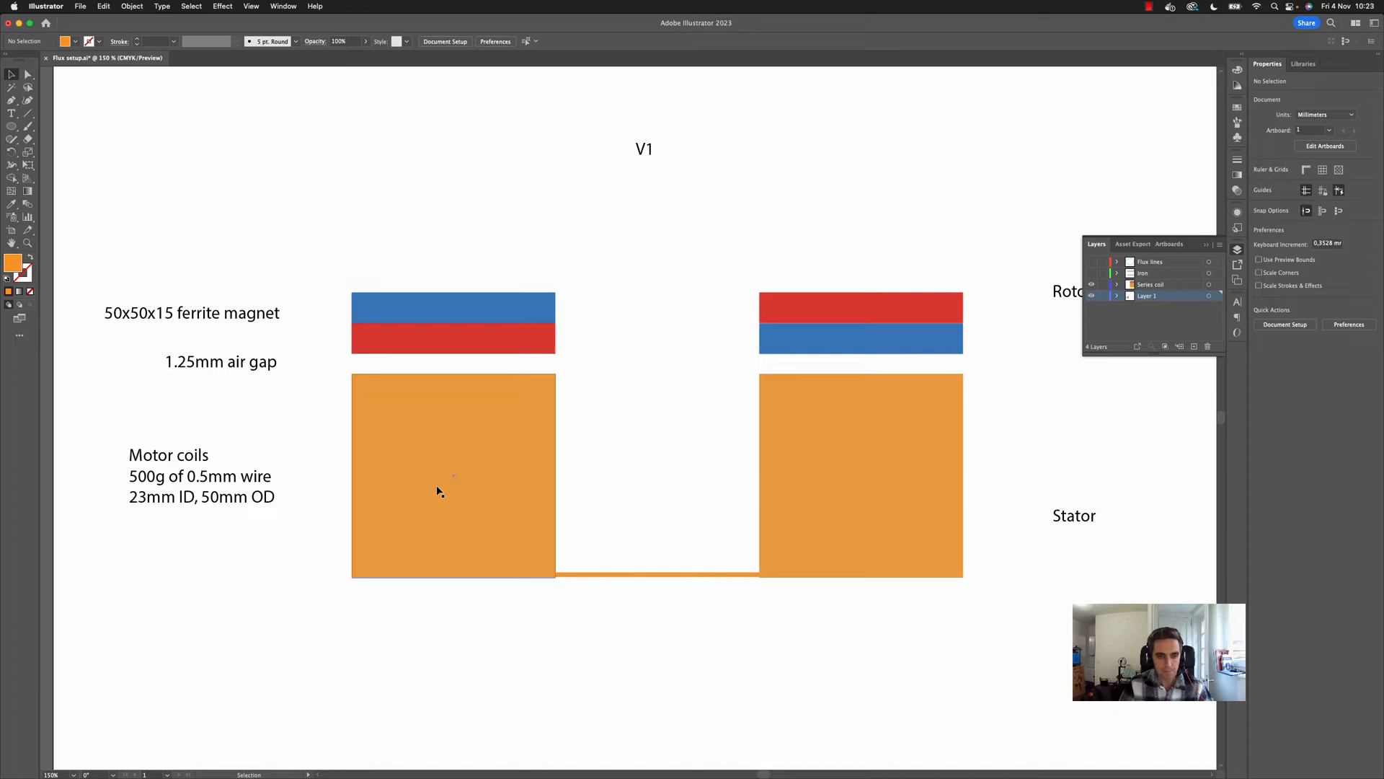
click(861, 474)
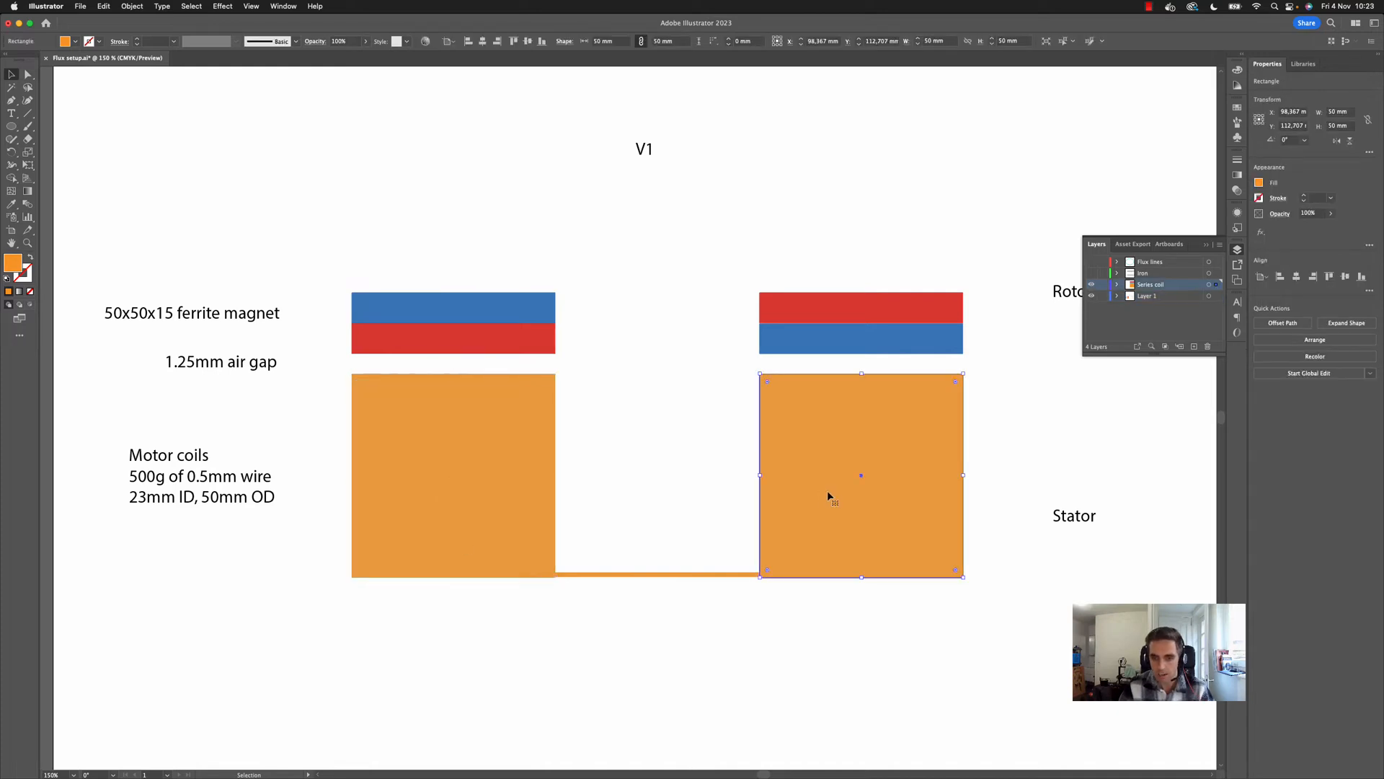
click(453, 474)
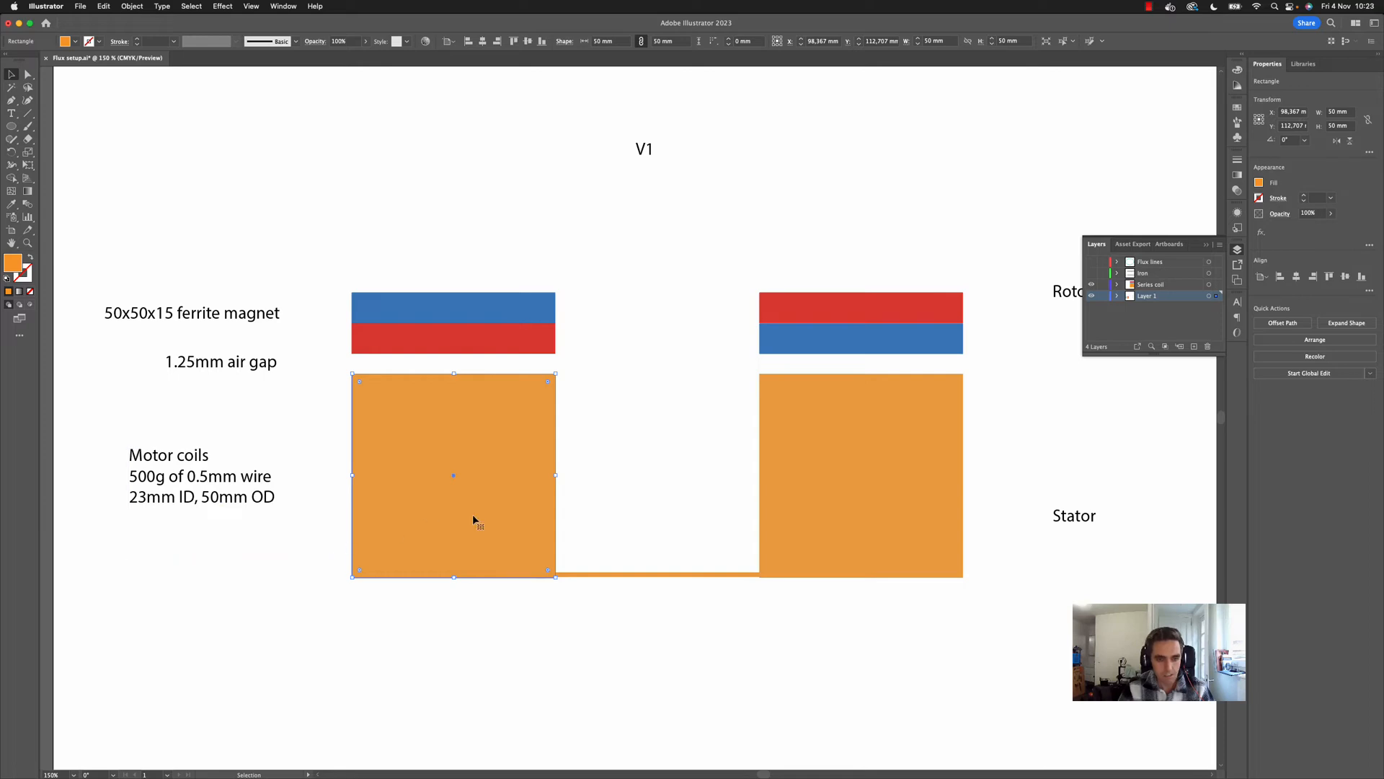
mouse_move(453, 518)
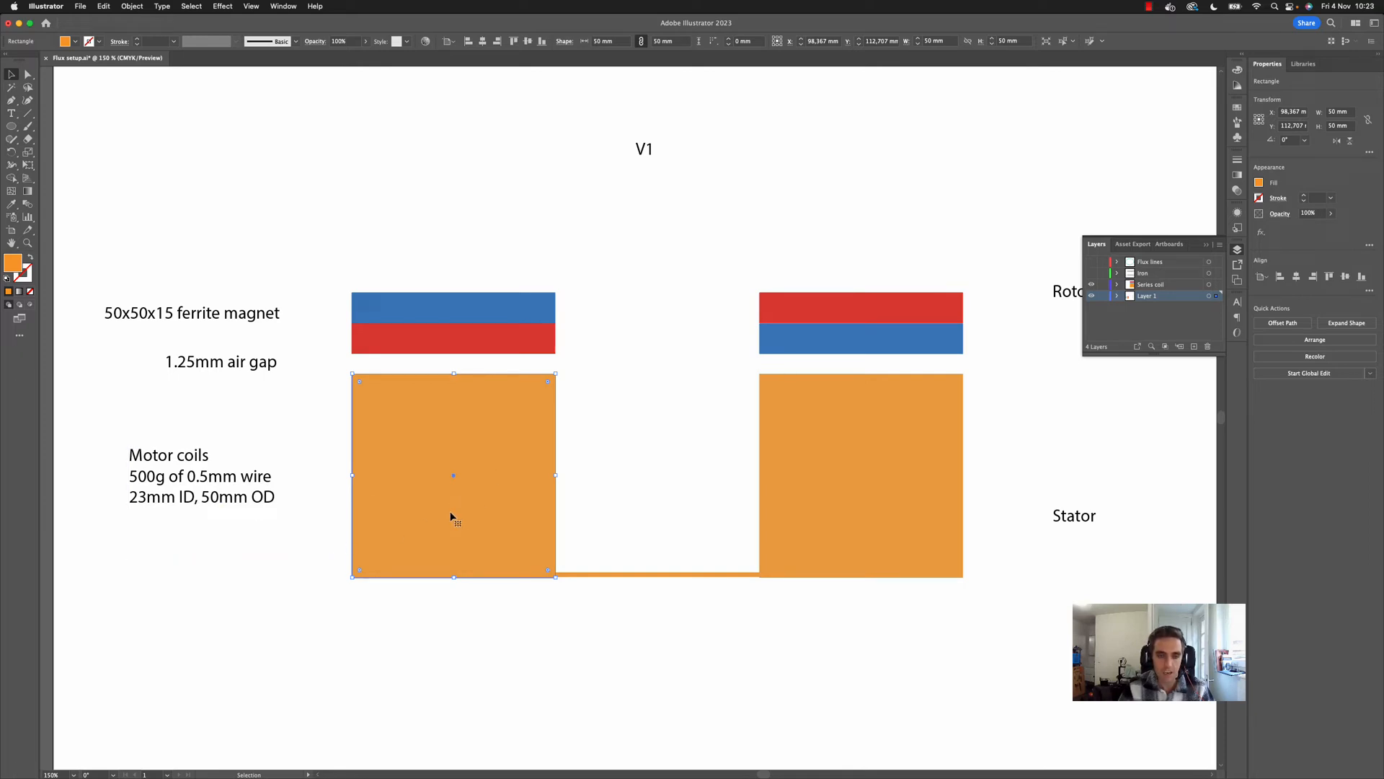
mouse_move(459, 371)
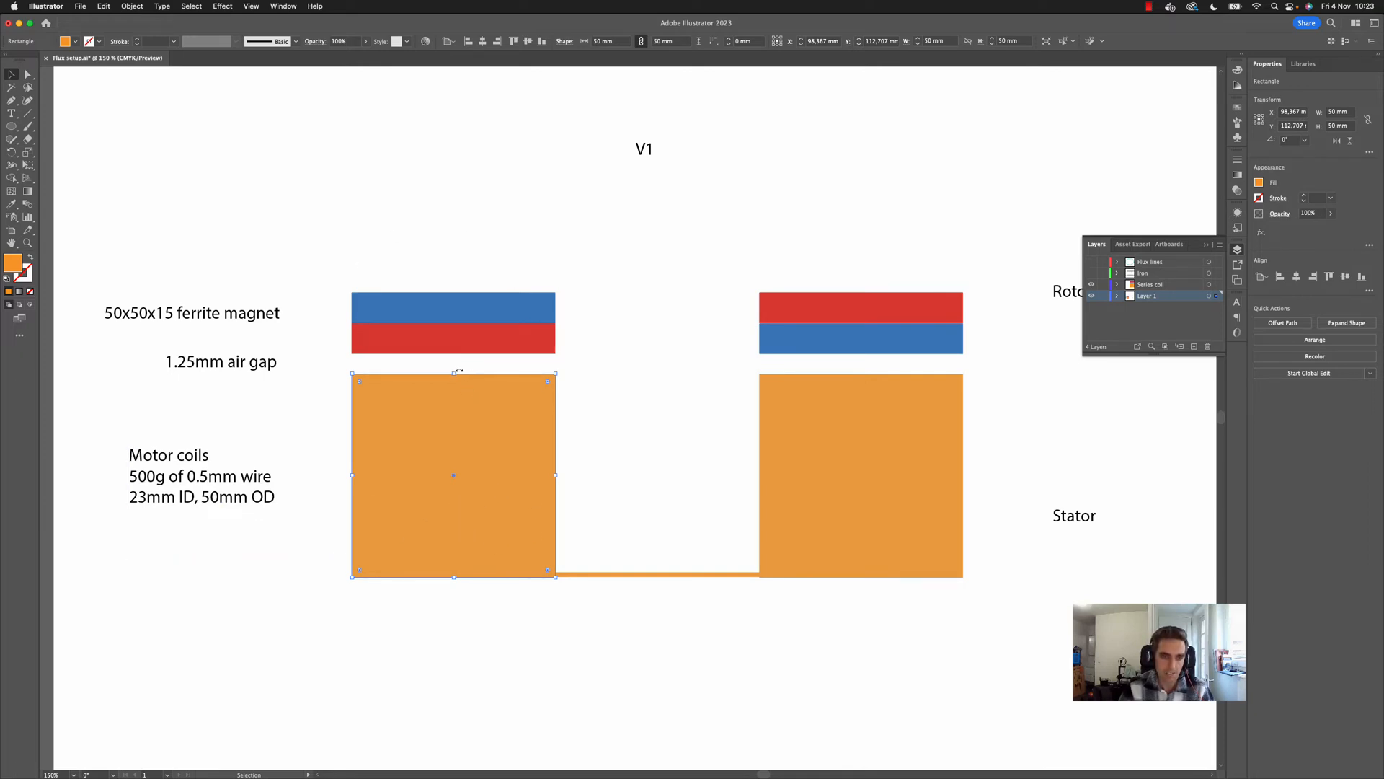
click(636, 418)
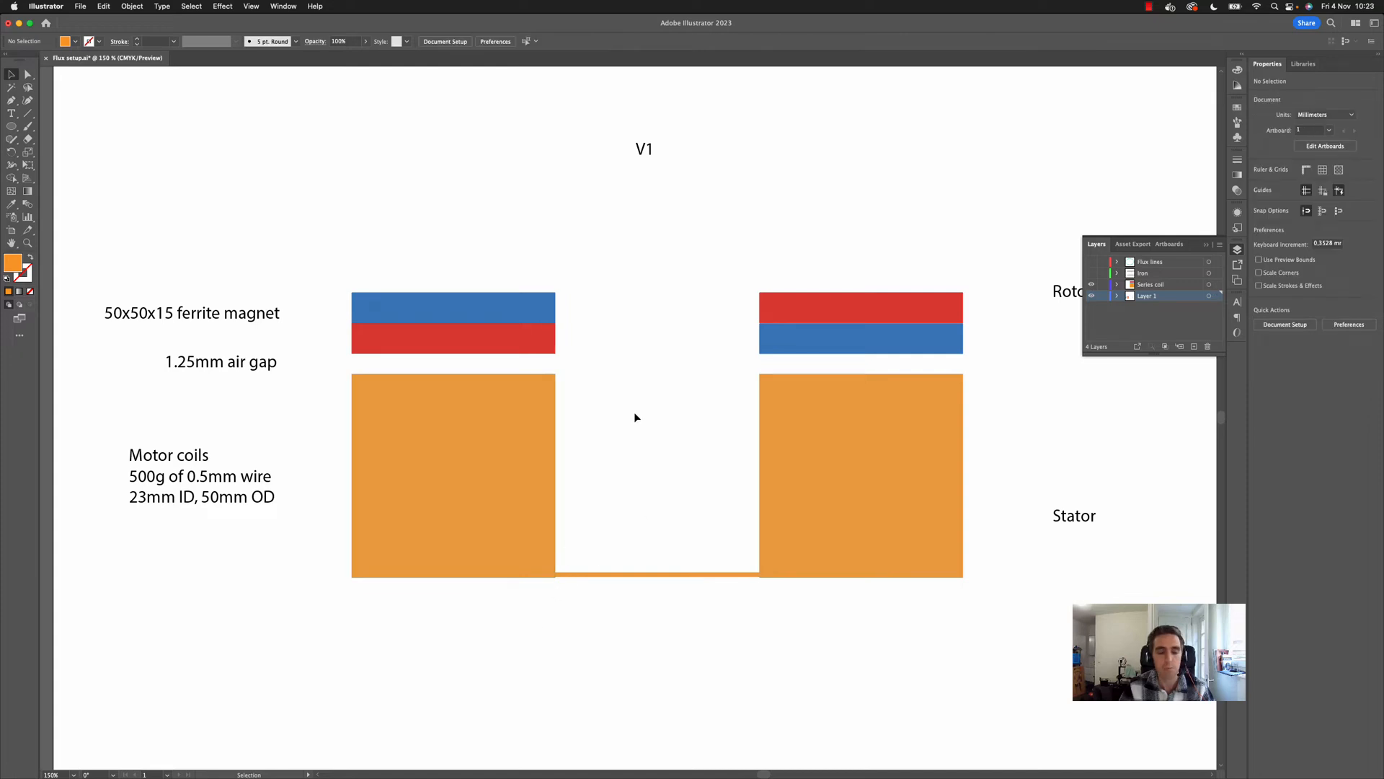
mouse_move(530, 385)
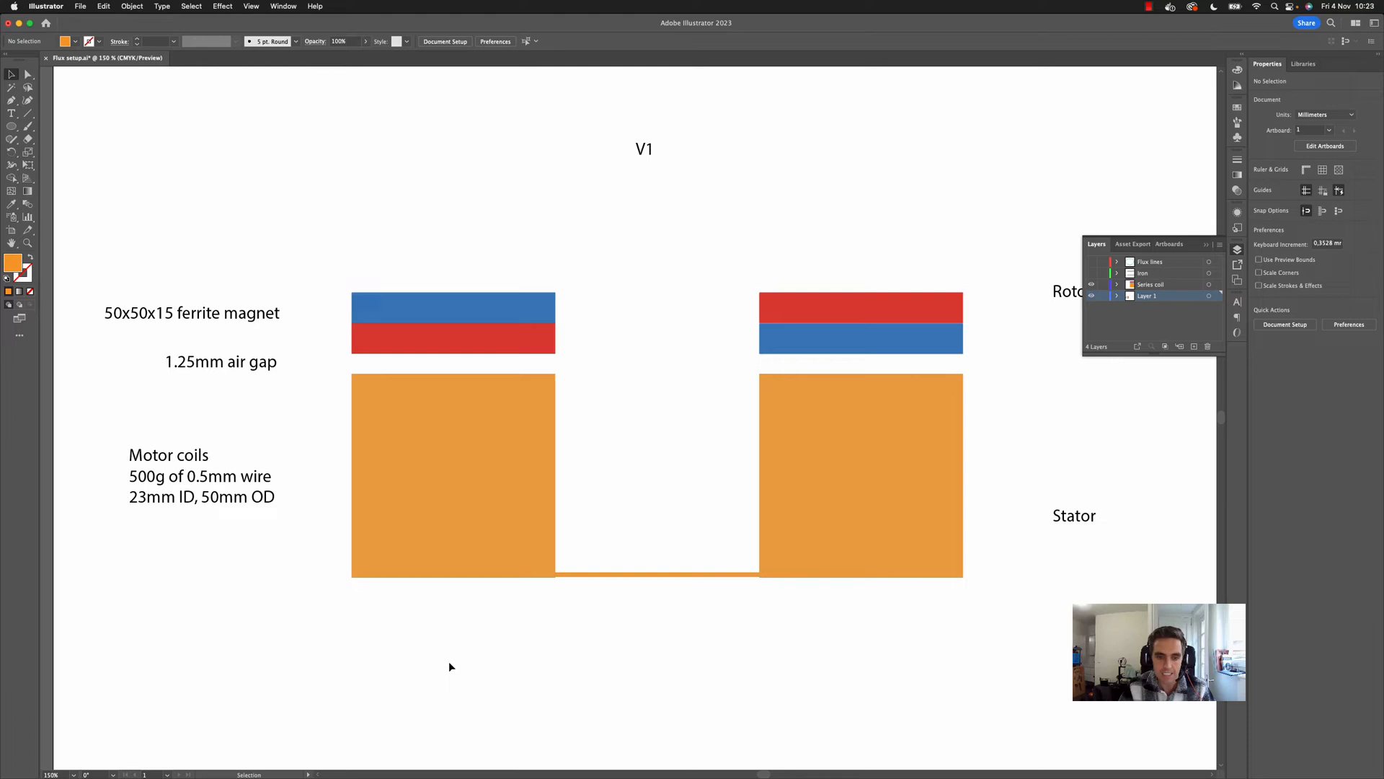
mouse_move(782, 673)
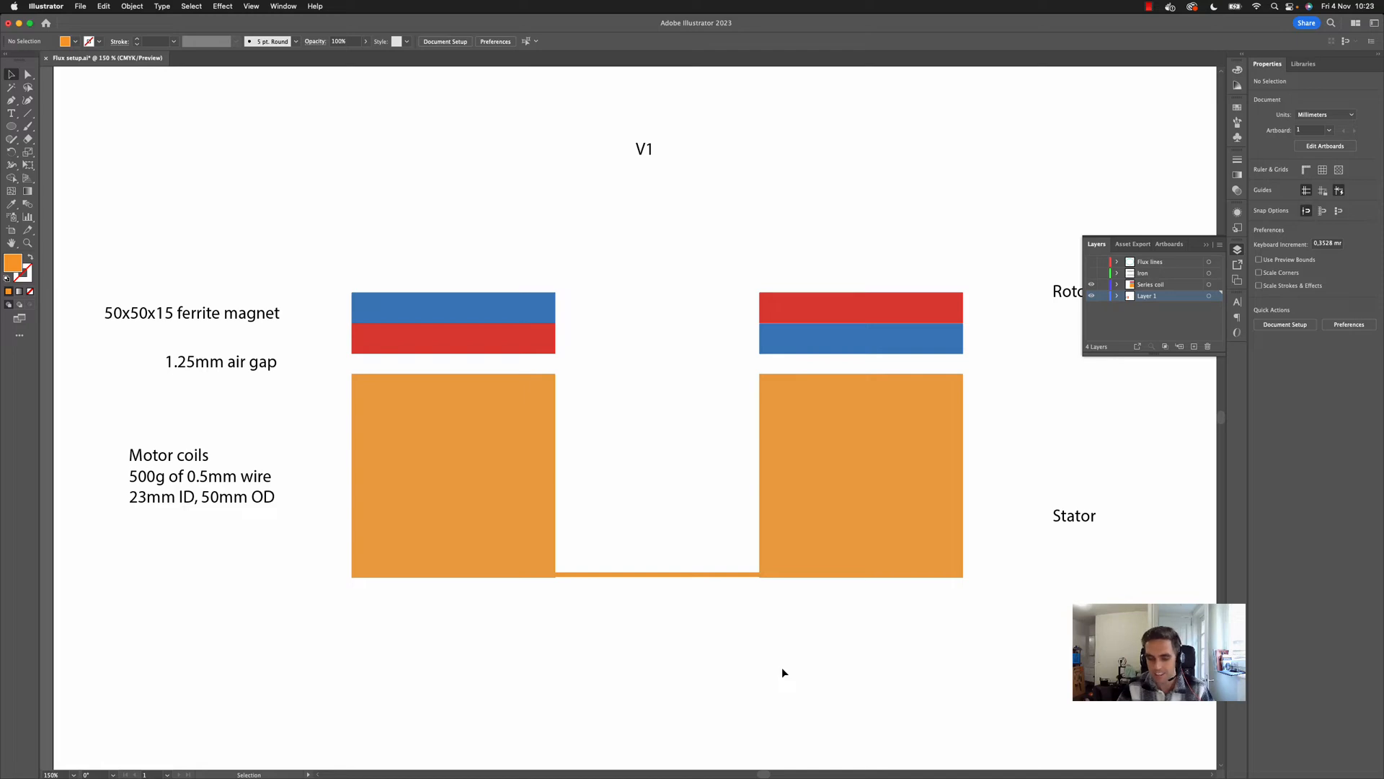
mouse_move(836, 655)
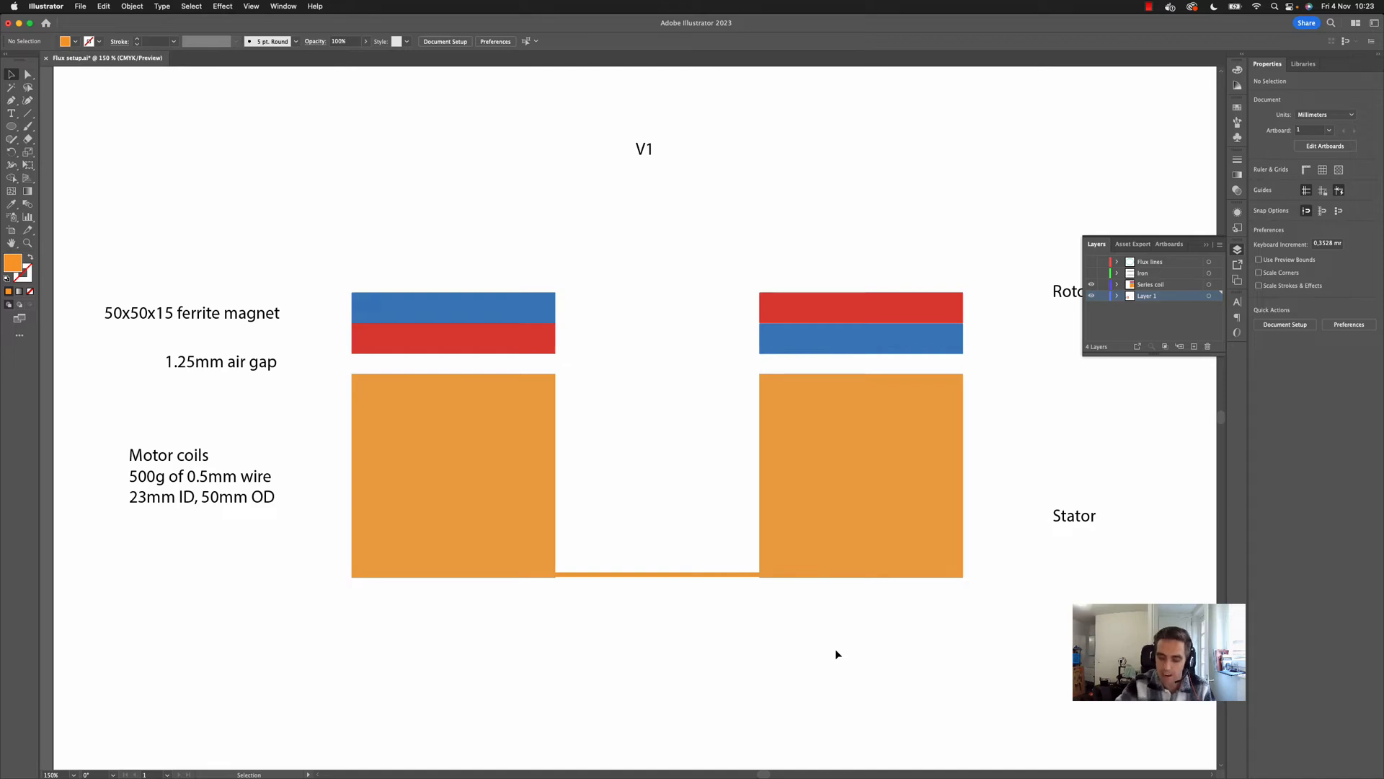
mouse_move(816, 587)
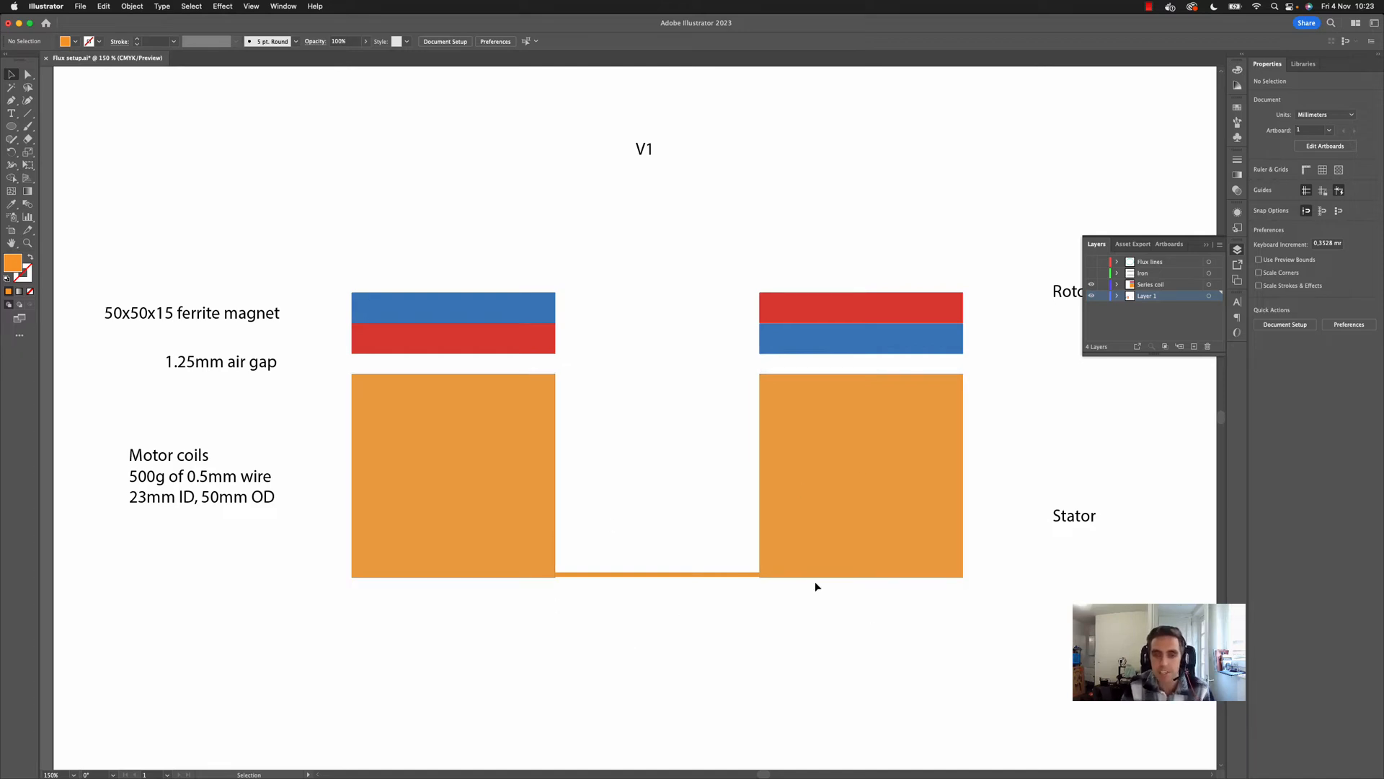
mouse_move(803, 592)
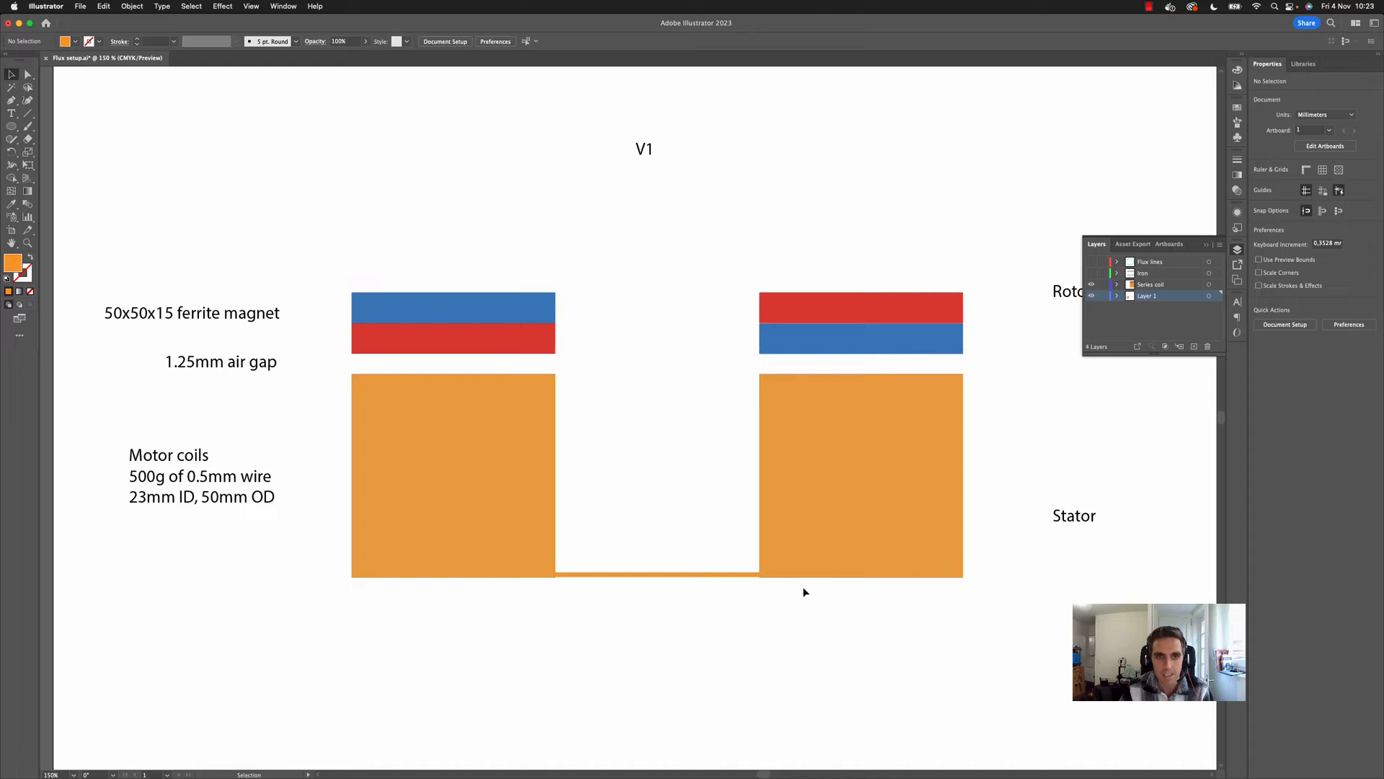
click(1151, 284)
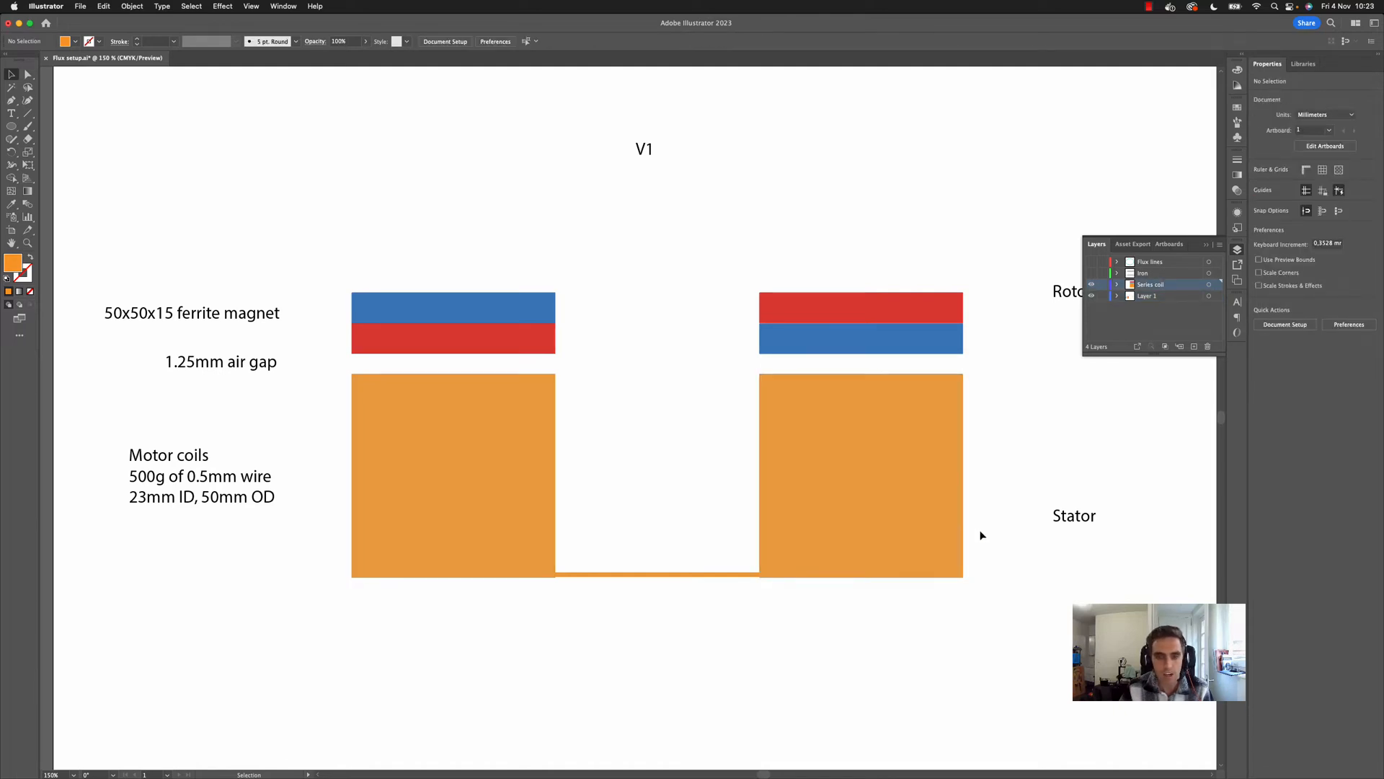
click(861, 474)
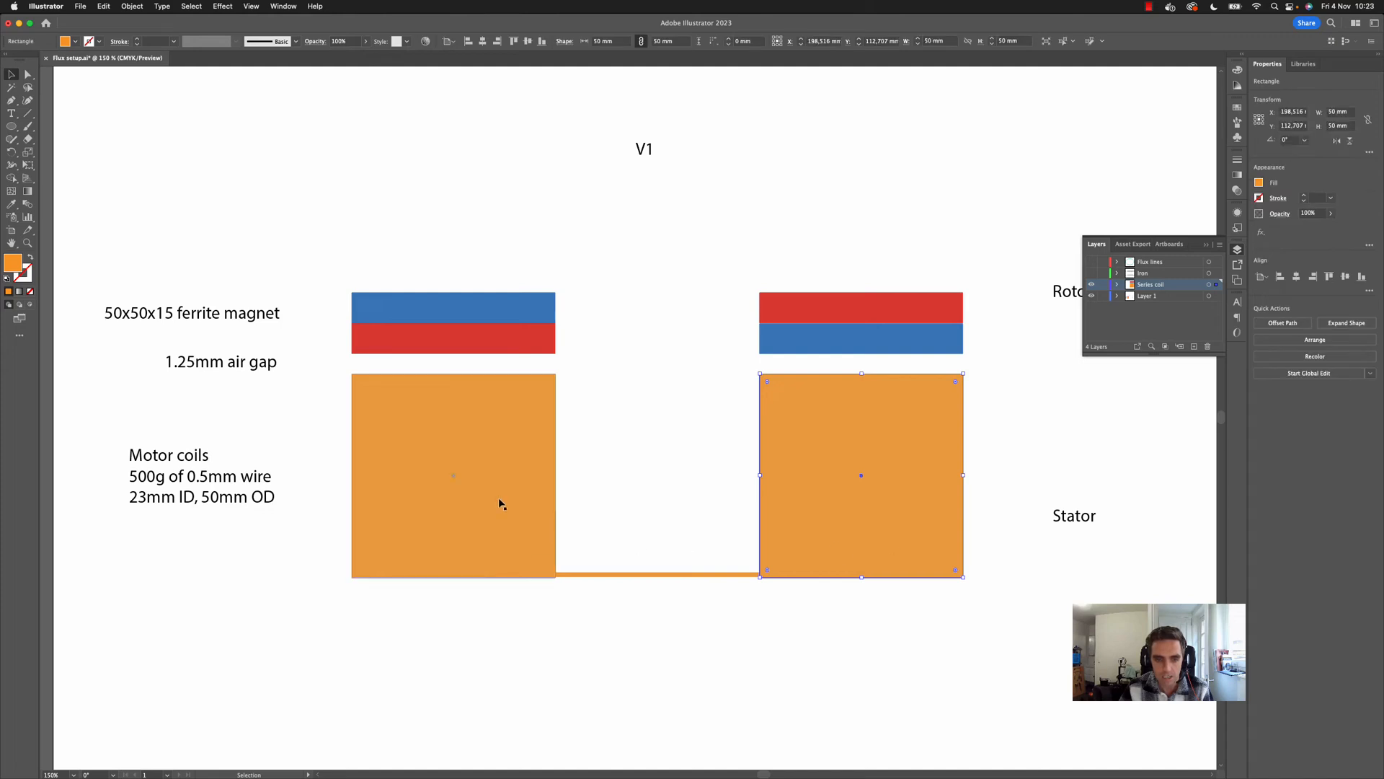
click(660, 575)
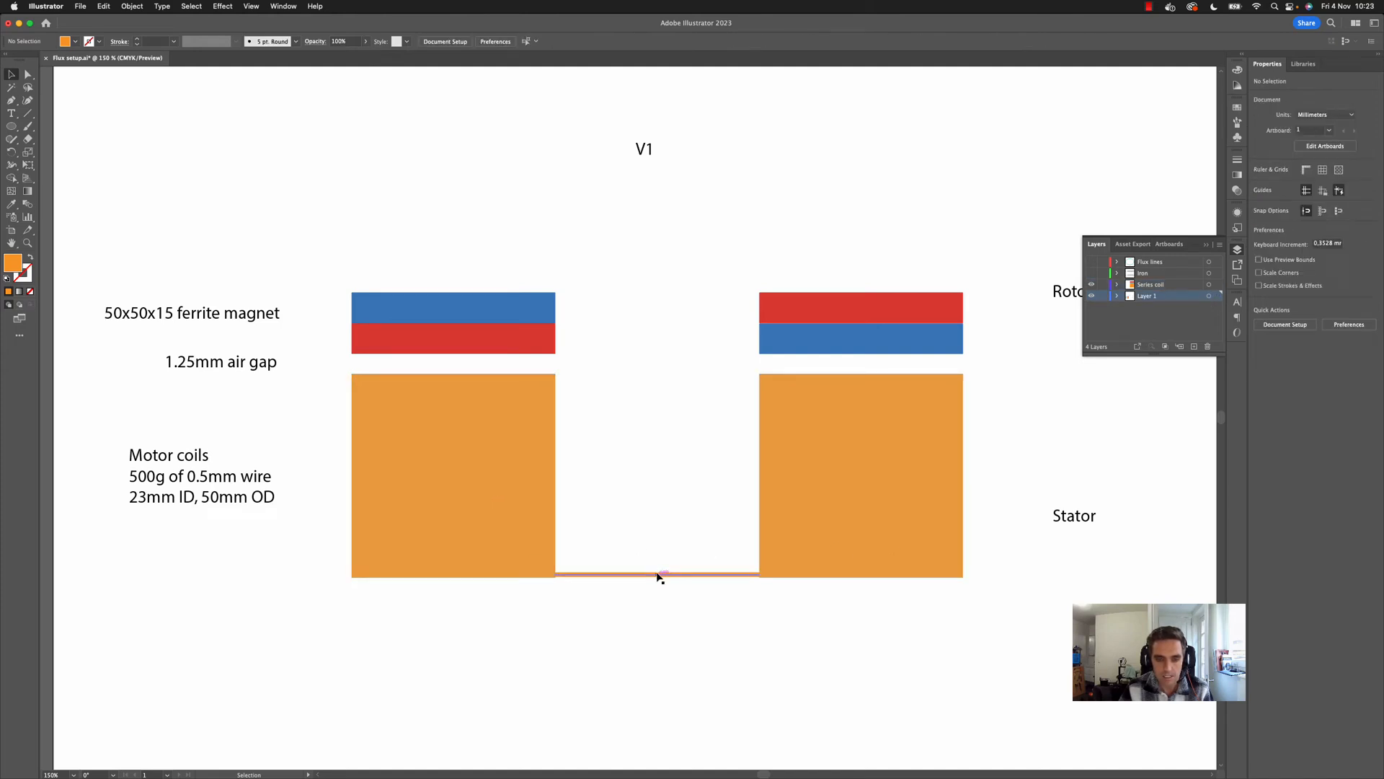
Step: Toggle the Iron layer visible so soft iron strips, N/S labels and green flux loops show
click(1152, 284)
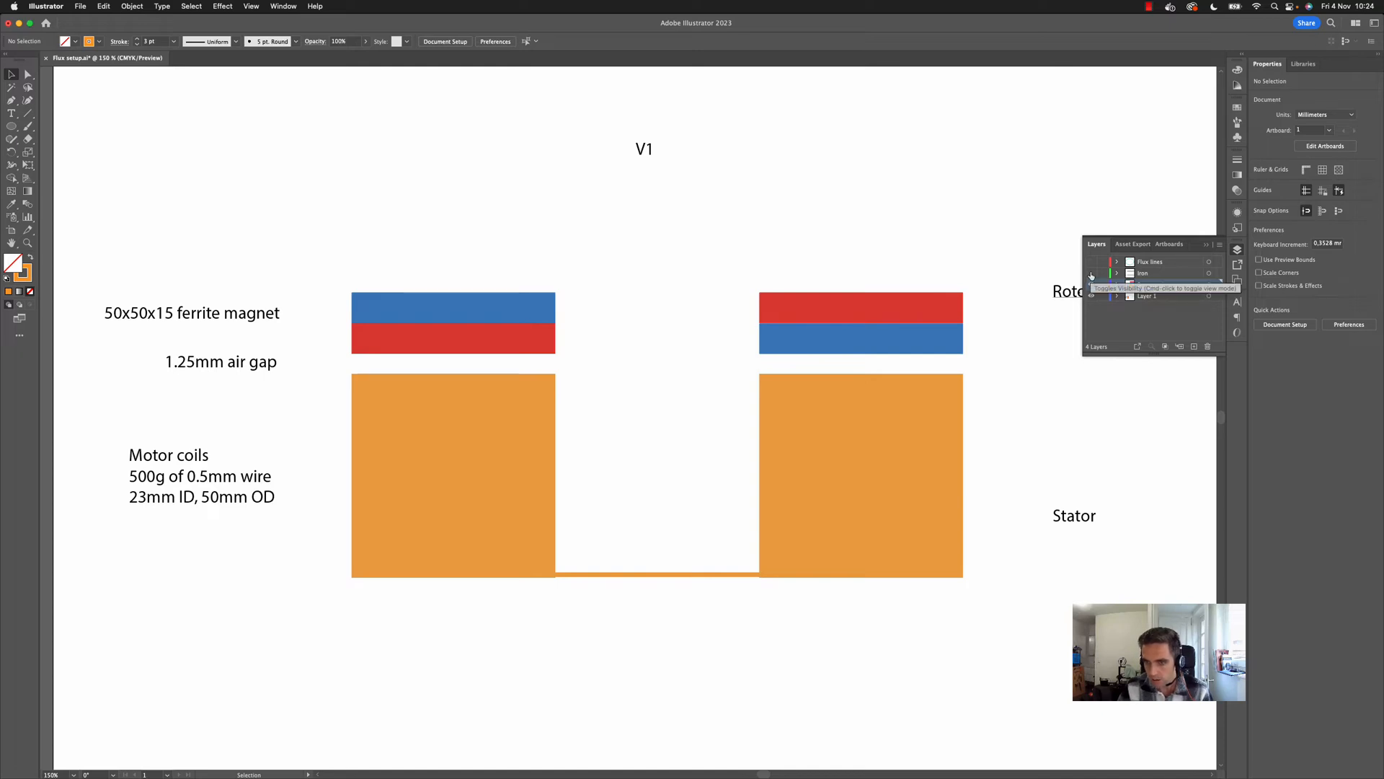
click(1091, 272)
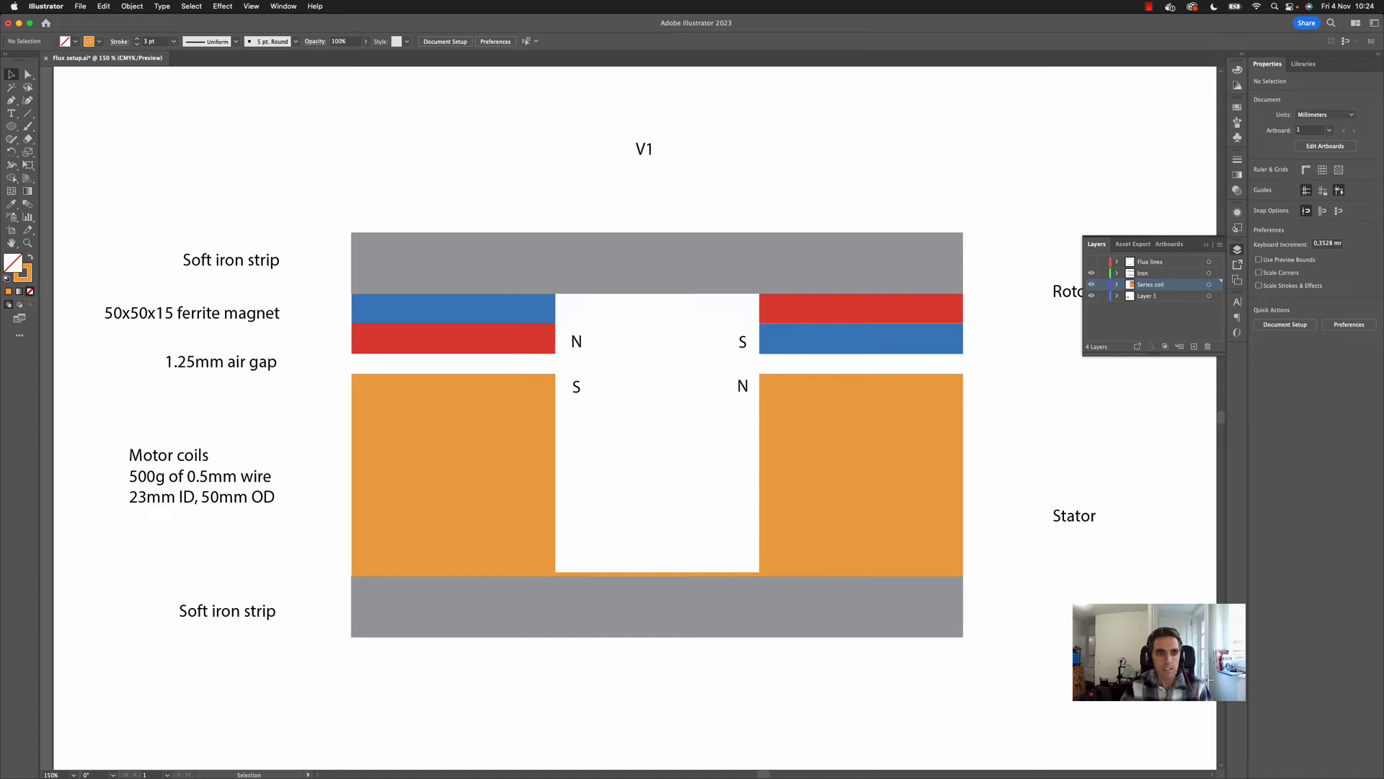
click(690, 274)
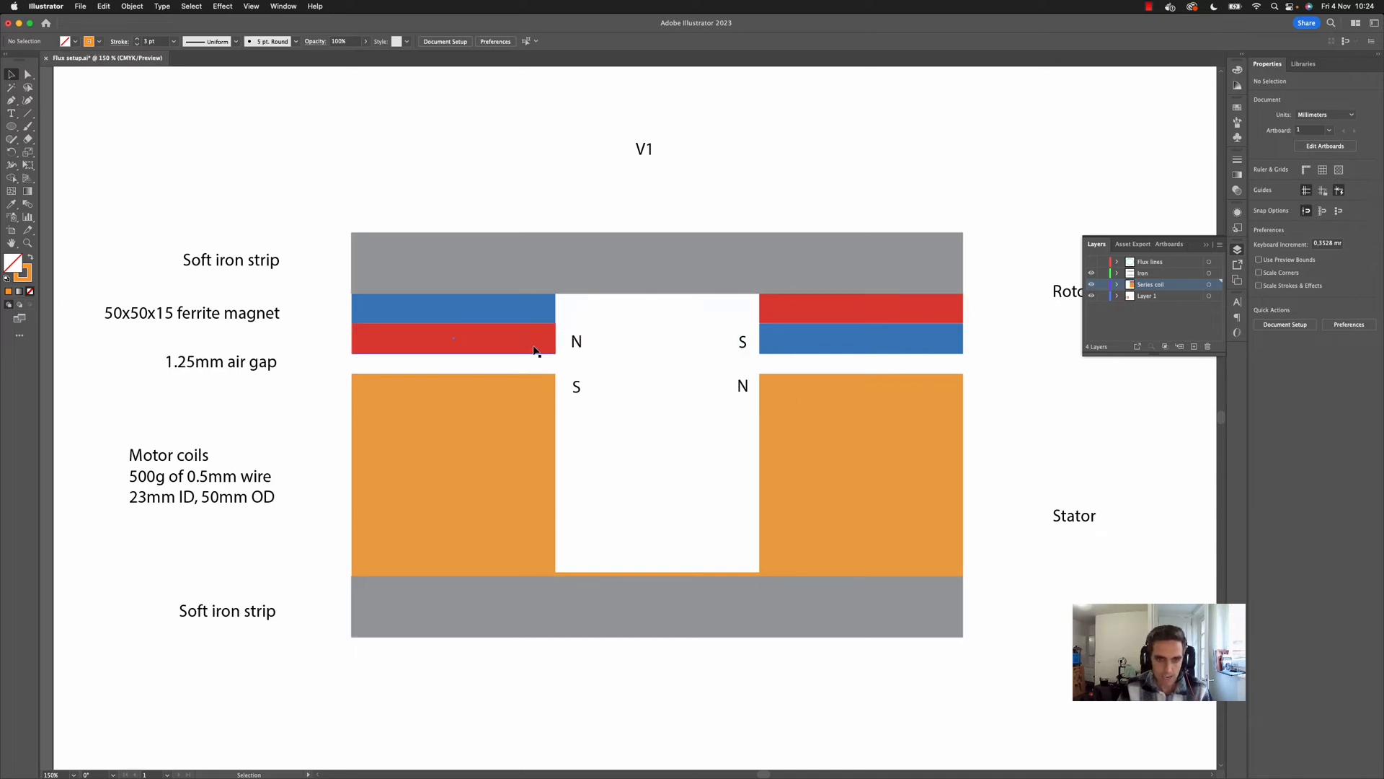
mouse_move(509, 338)
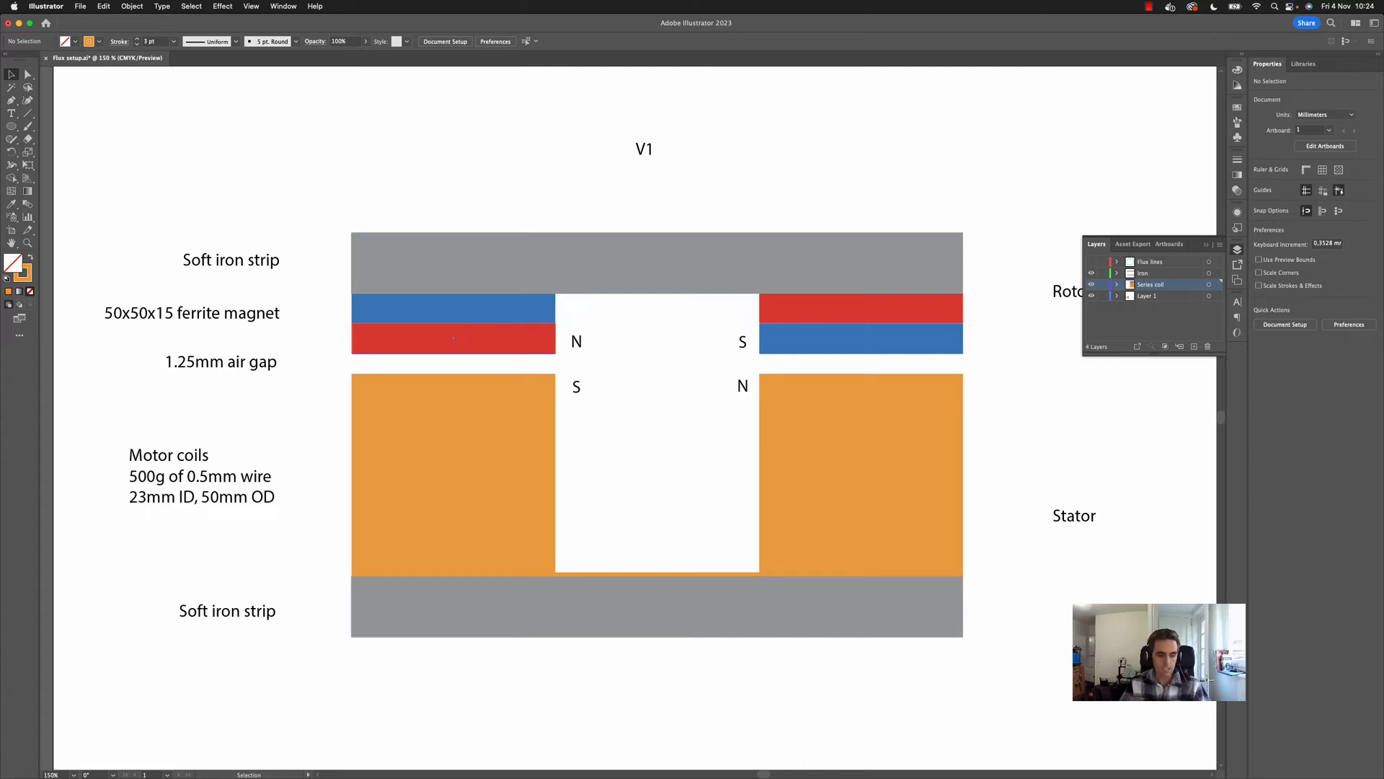
mouse_move(511, 338)
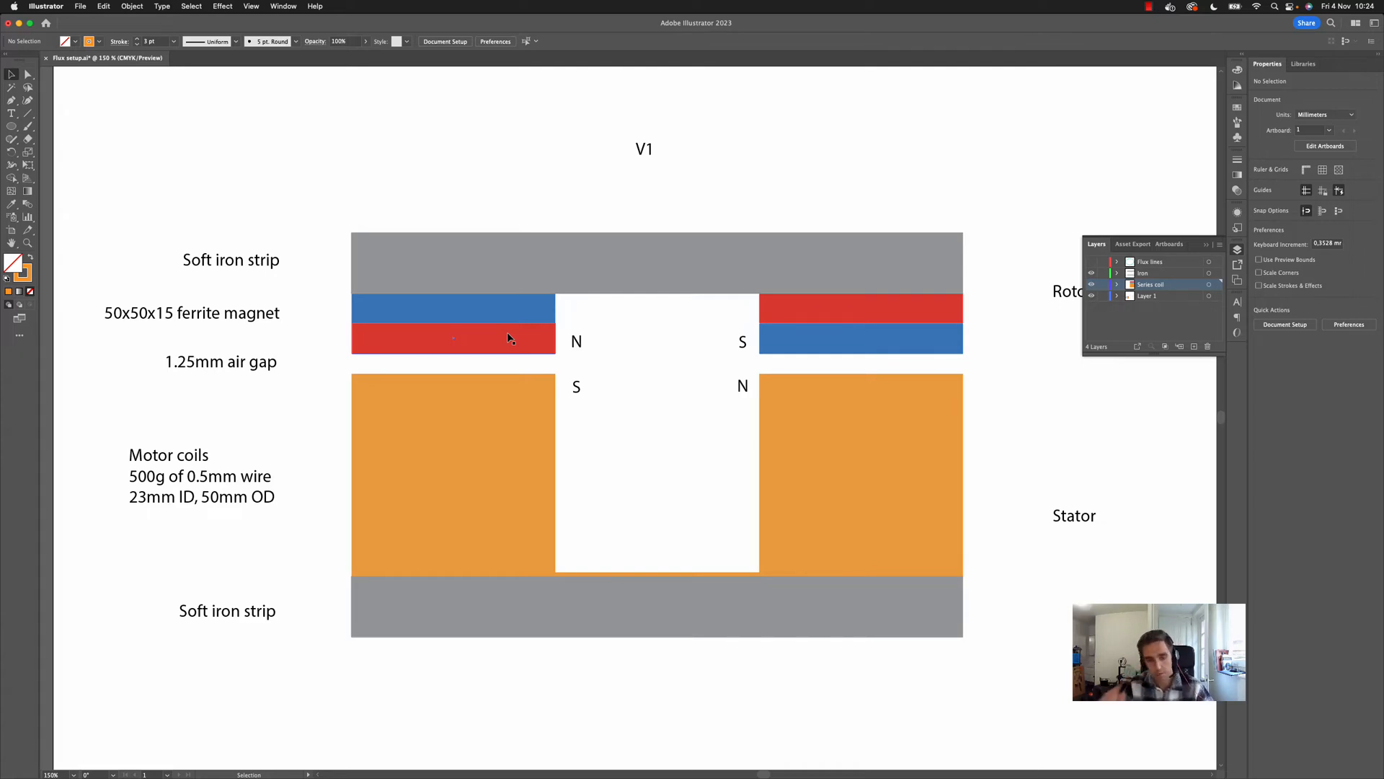
click(454, 283)
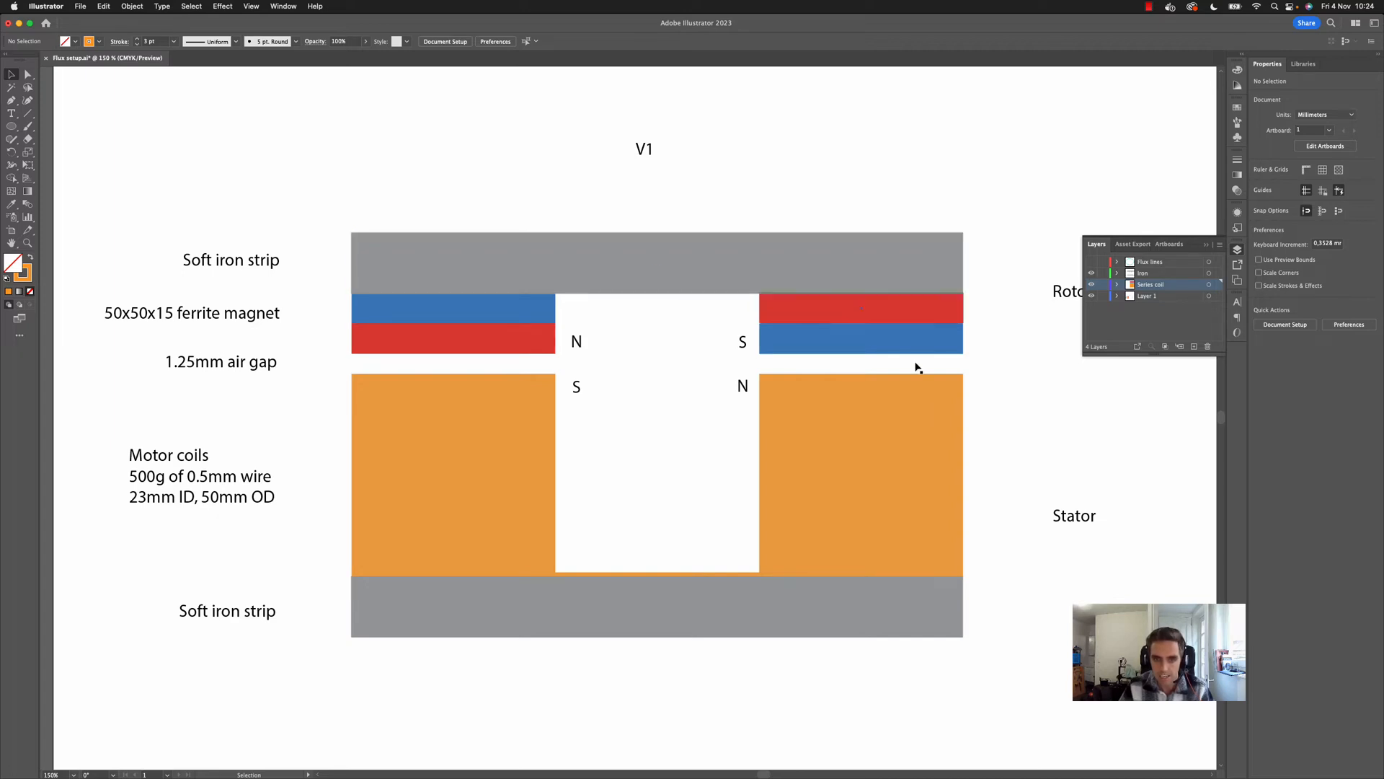
click(1093, 284)
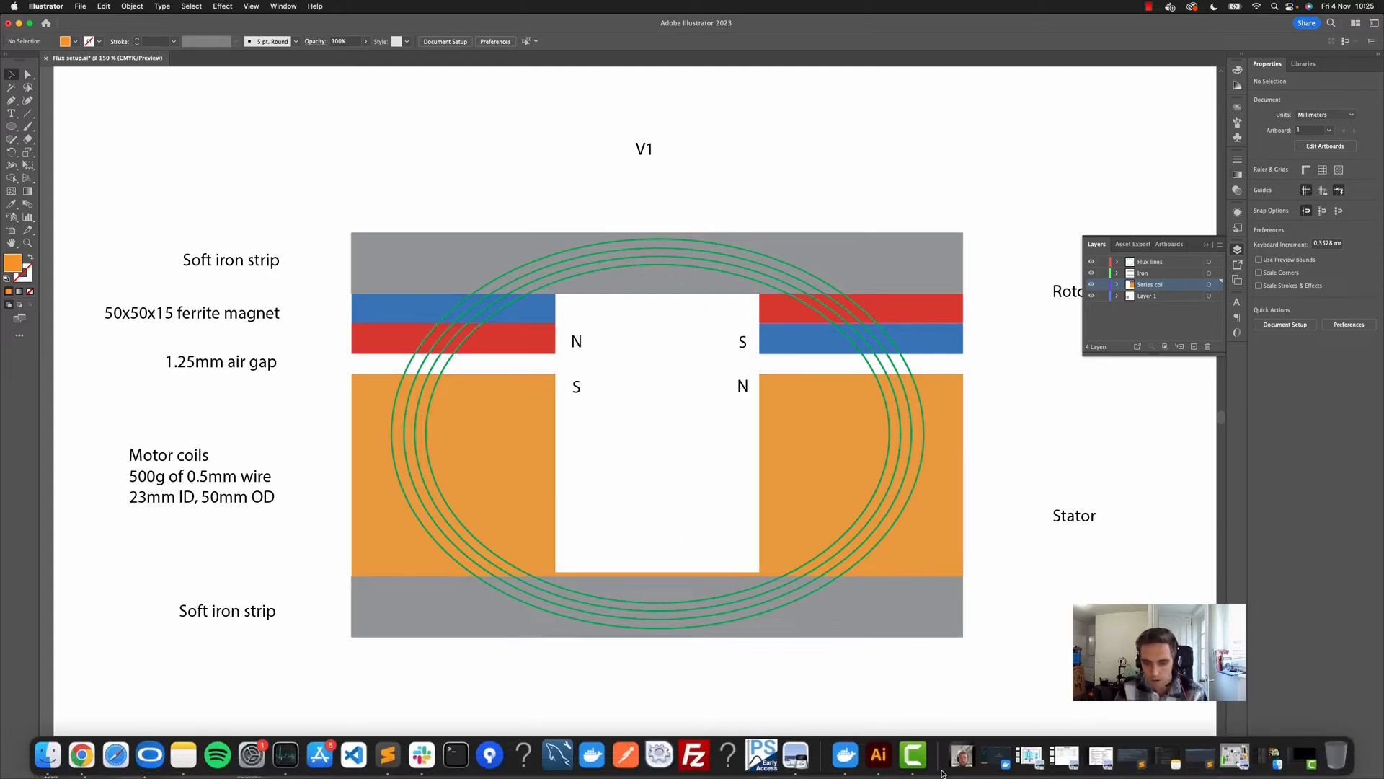
mouse_move(843, 754)
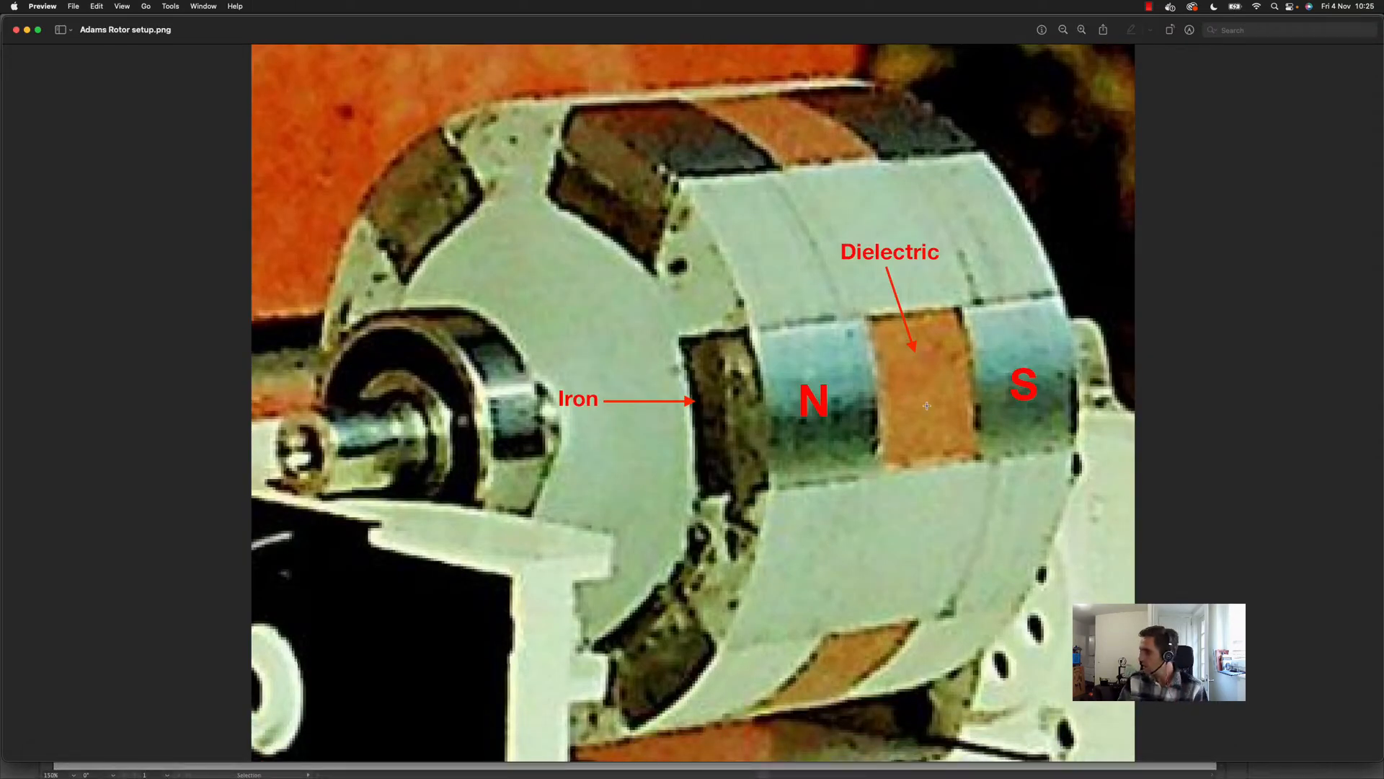
mouse_move(860, 349)
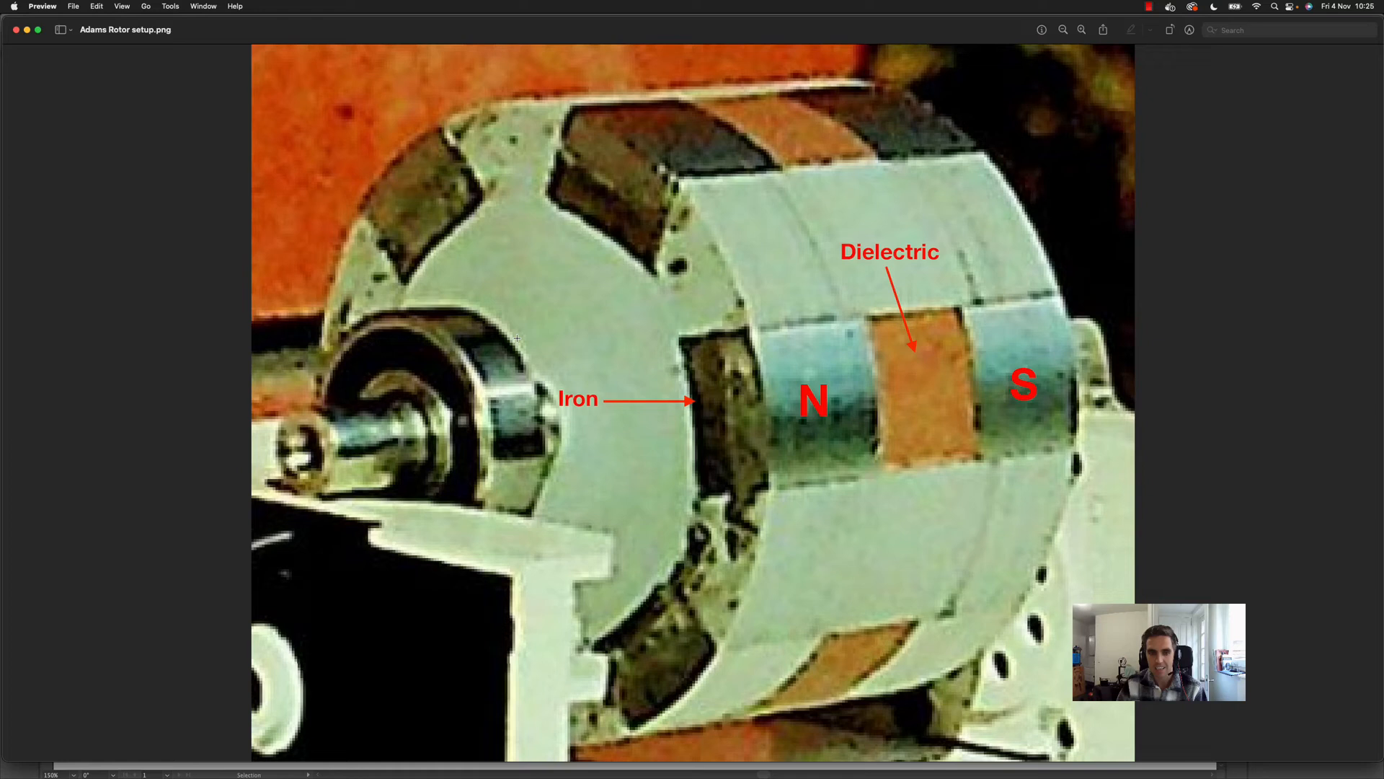
mouse_move(894, 342)
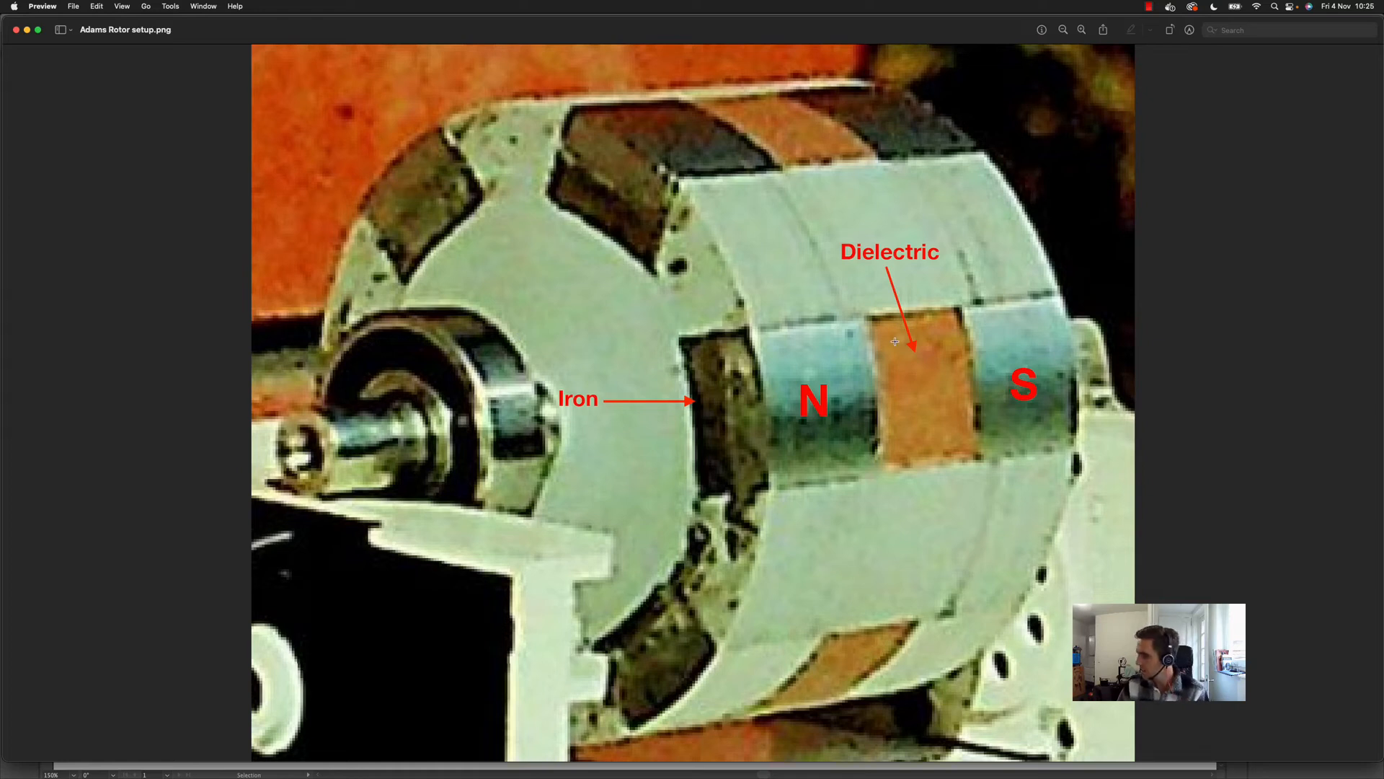
mouse_move(755, 317)
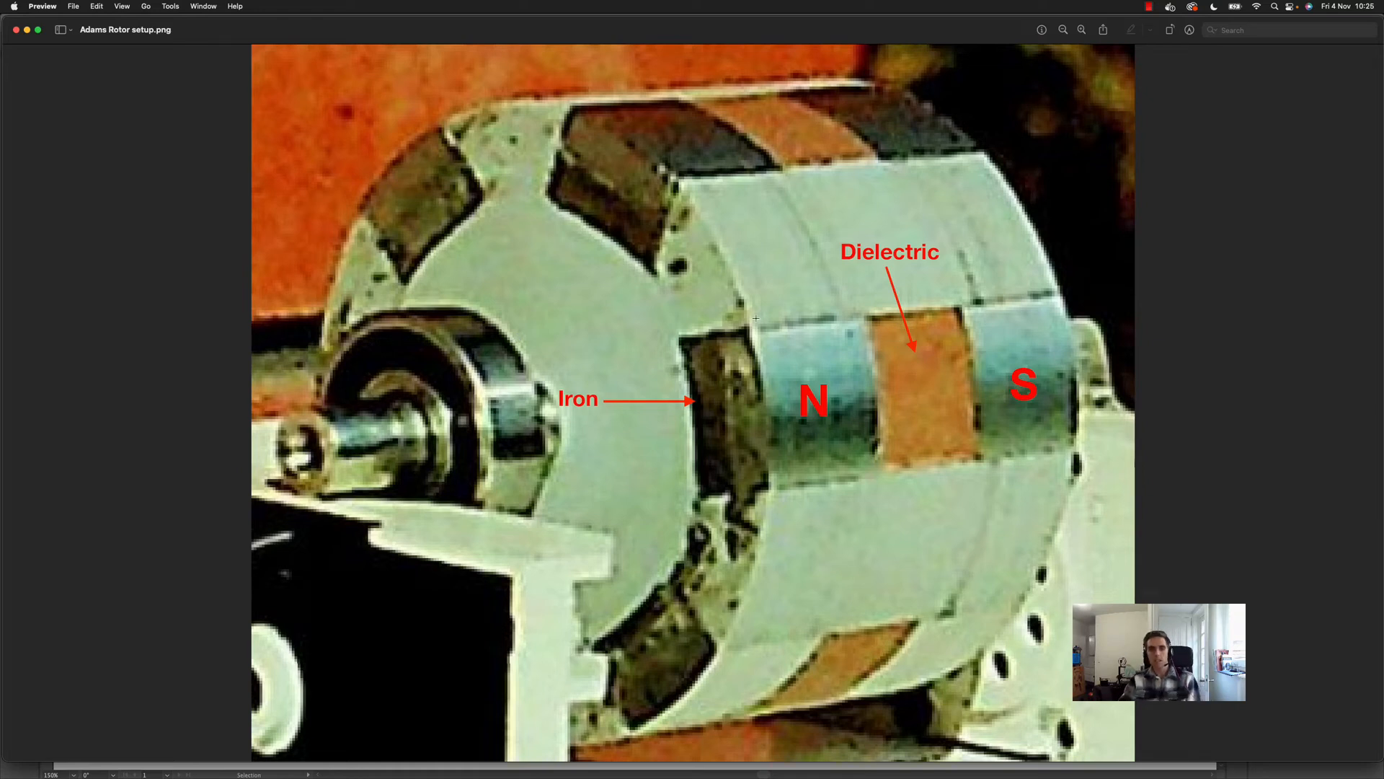